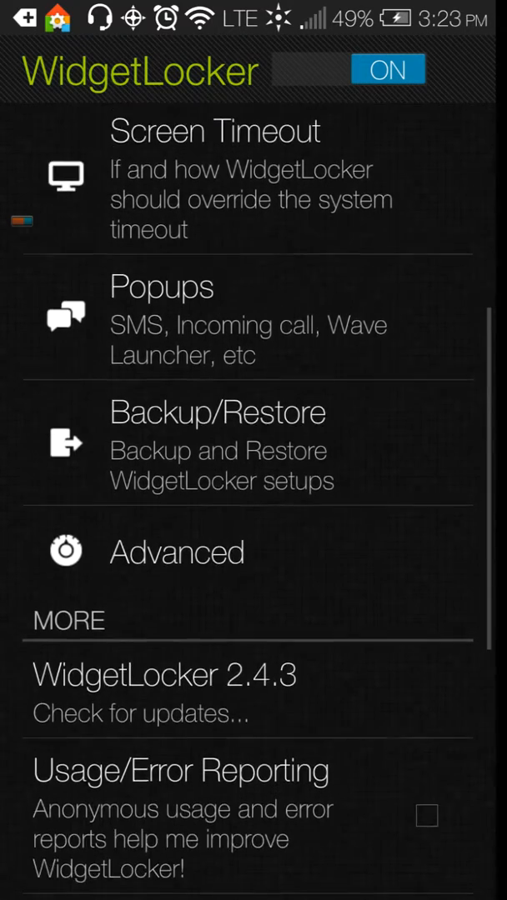
- Look into the buttons and unlock inputs settings, then return to the main settings list
{"action": "scroll", "scroll_direction": "down", "scroll_amount": 3}
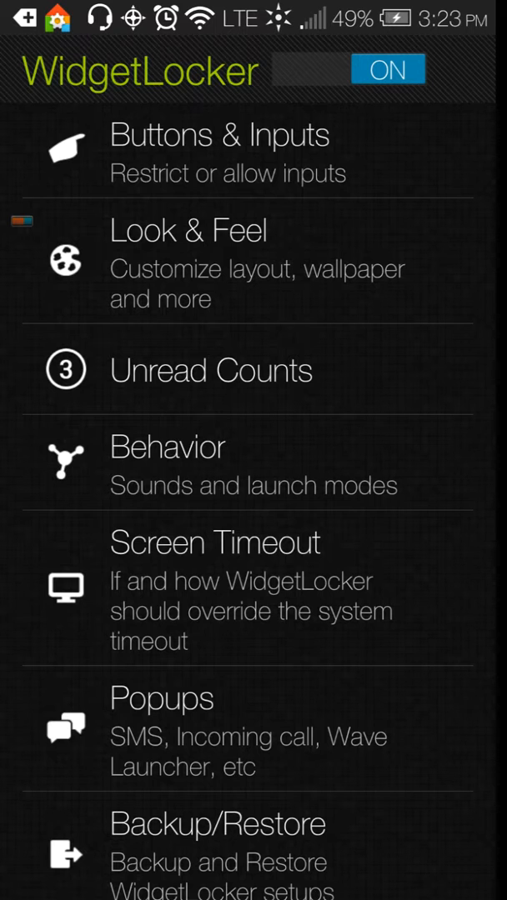
{"action": "left_click", "coordinate": [219, 155]}
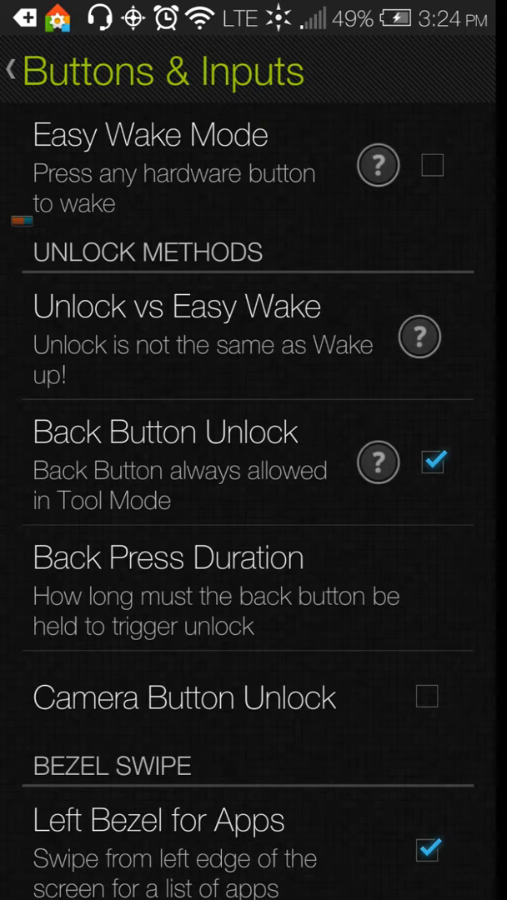
{"action": "left_click", "coordinate": [13, 70]}
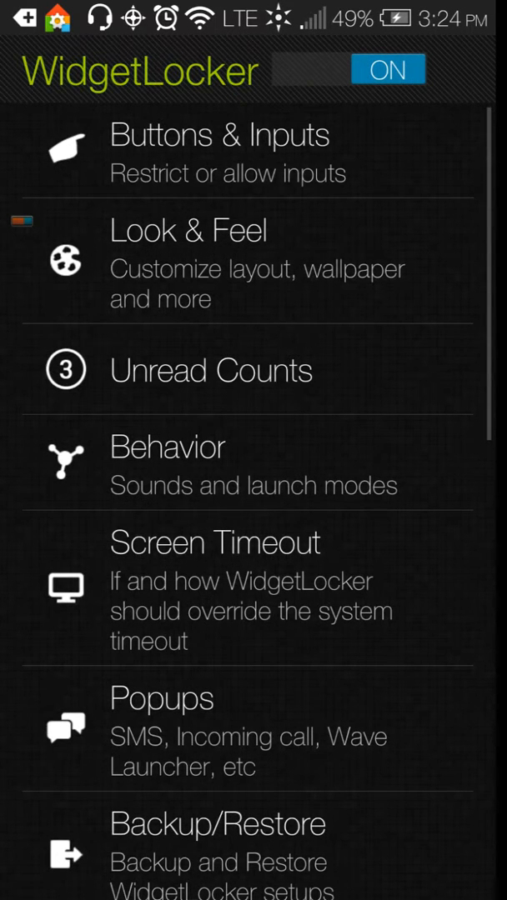
- Preview a darker main grid tint in Look & Feel, then reduce it to a faint shade
{"action": "left_click", "coordinate": [186, 231]}
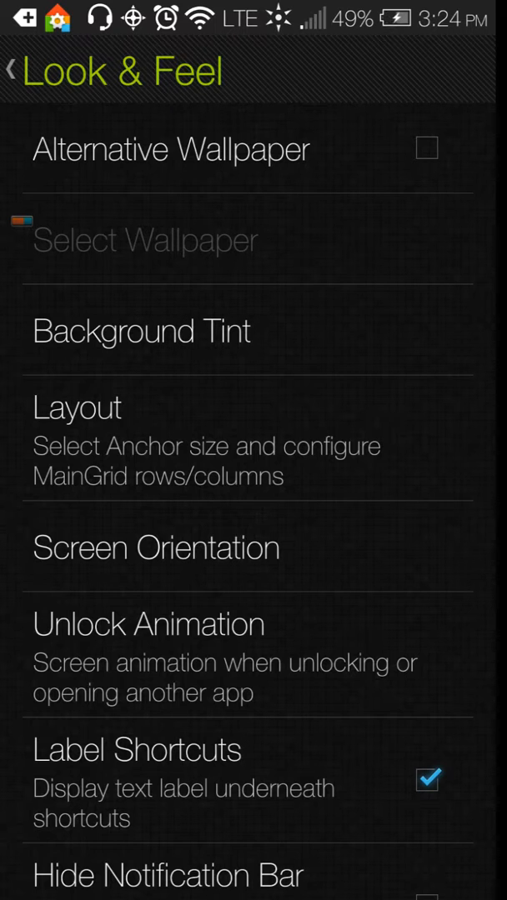
{"action": "left_click", "coordinate": [140, 330]}
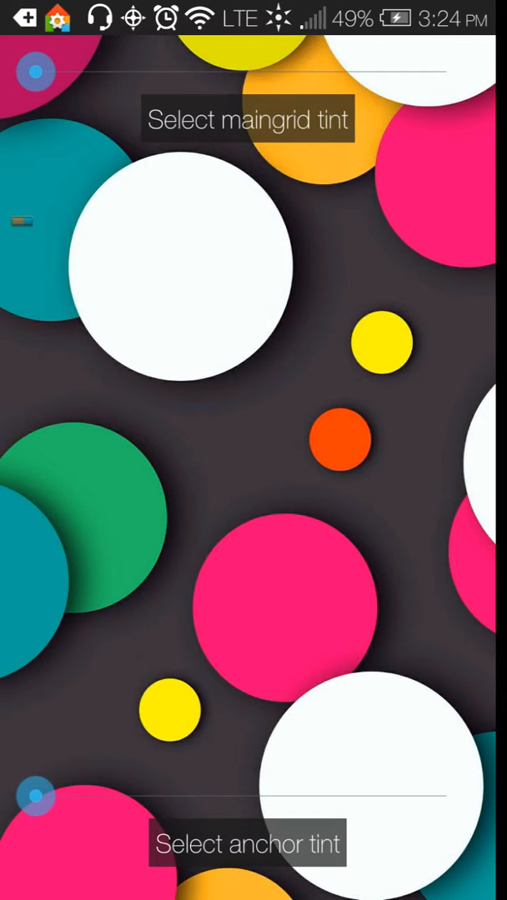
{"action": "left_click_drag", "start_coordinate": [38, 71], "coordinate": [240, 72]}
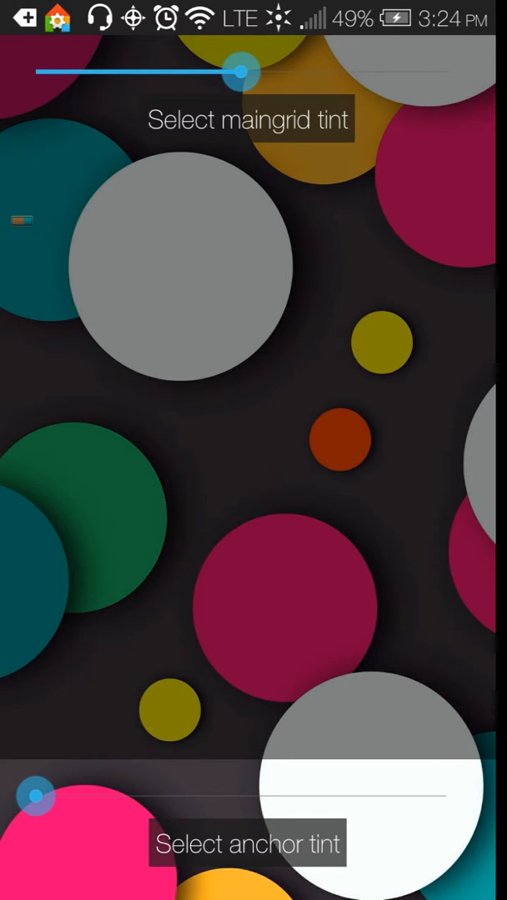
{"action": "left_click_drag", "start_coordinate": [33, 796], "coordinate": [279, 796]}
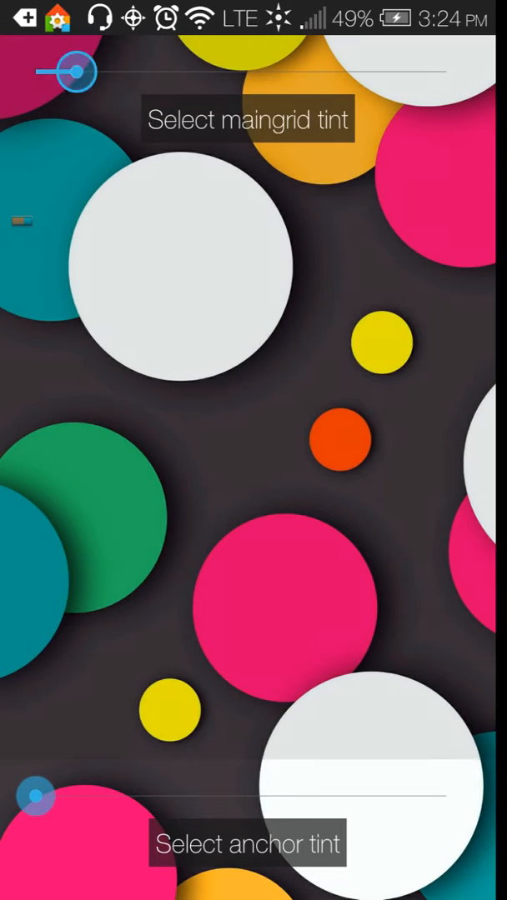
{"action": "left_click_drag", "start_coordinate": [75, 71], "coordinate": [38, 71]}
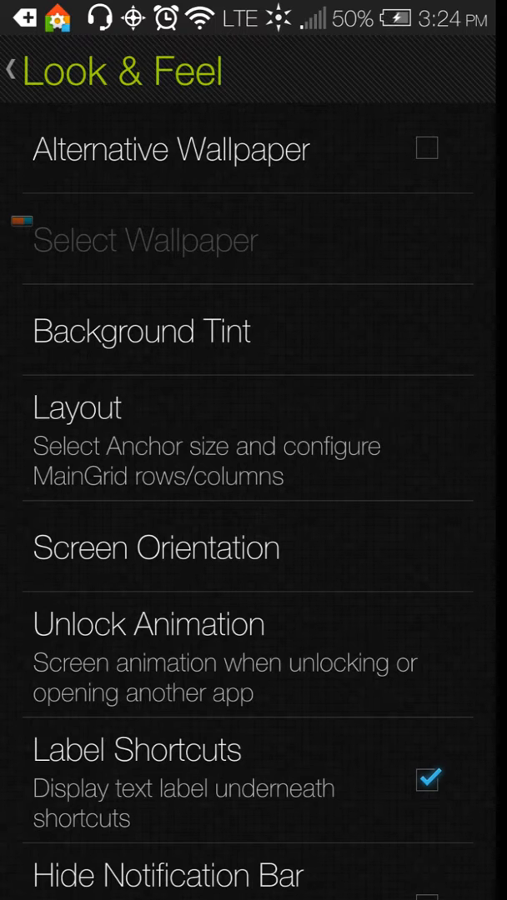
{"action": "left_click", "coordinate": [77, 408]}
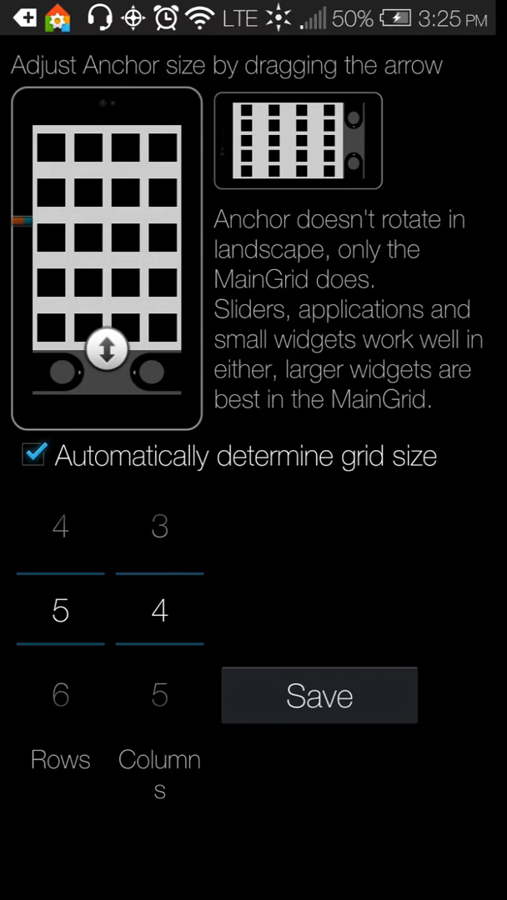
- Turn off automatic grid sizing and save a 4-row by 3-column layout
{"action": "left_click", "coordinate": [34, 456]}
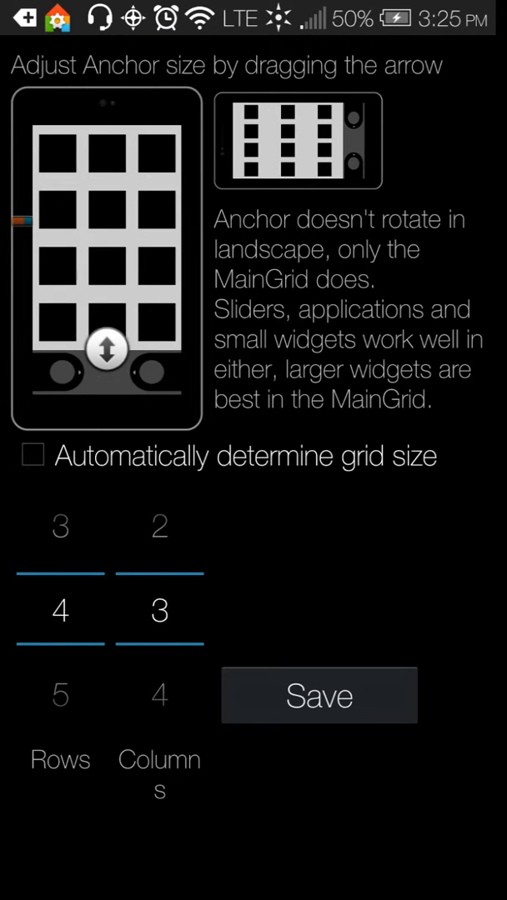
{"action": "left_click", "coordinate": [34, 456]}
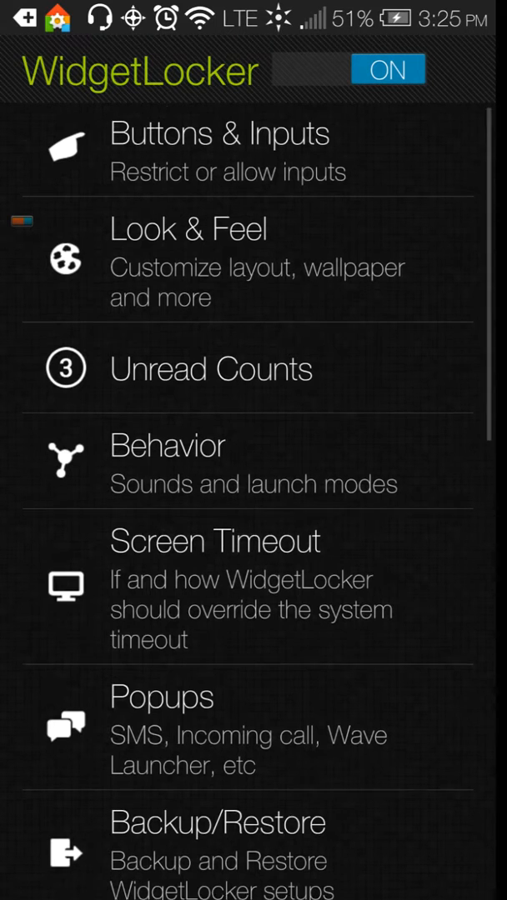
- View the Backup/Restore options, then go back
{"action": "left_click", "coordinate": [217, 823]}
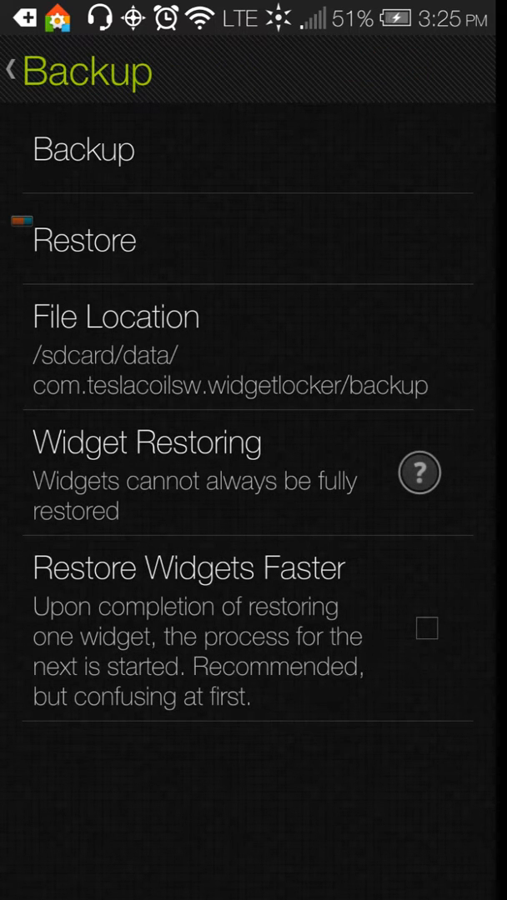
{"action": "left_click", "coordinate": [16, 70]}
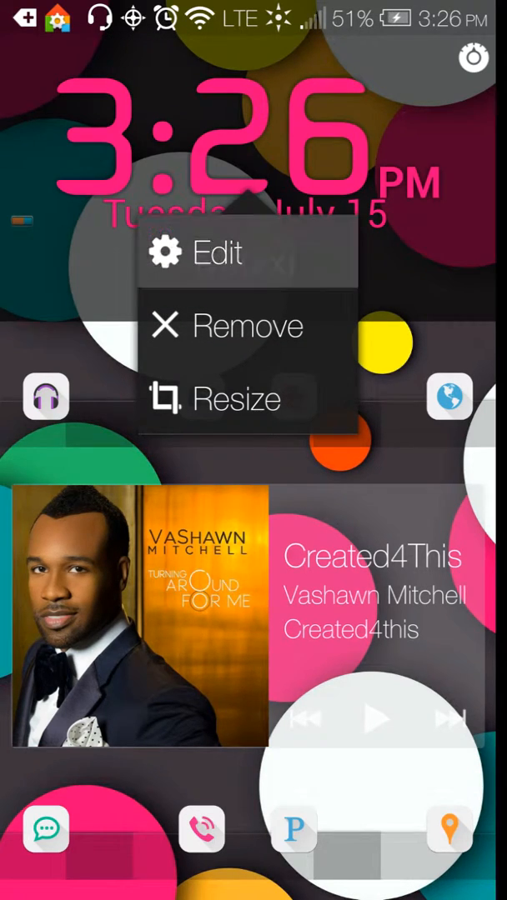
- Preview a thin clock font, revert to the bold font, and scroll the clock options
{"action": "left_click", "coordinate": [215, 253]}
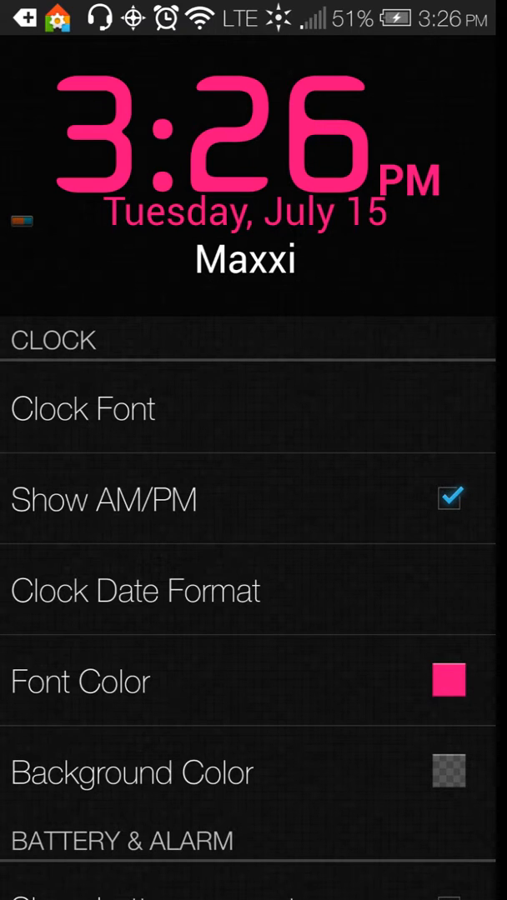
{"action": "left_click", "coordinate": [83, 407]}
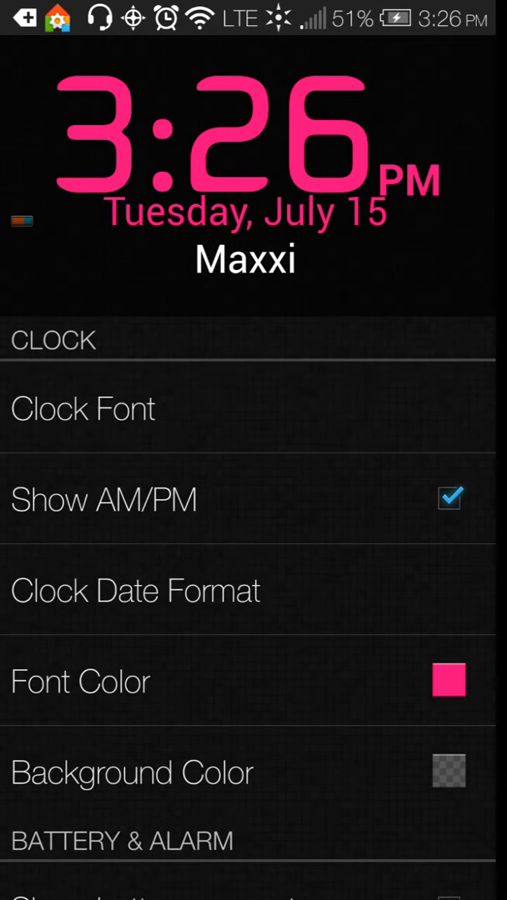
{"action": "left_click", "coordinate": [82, 409]}
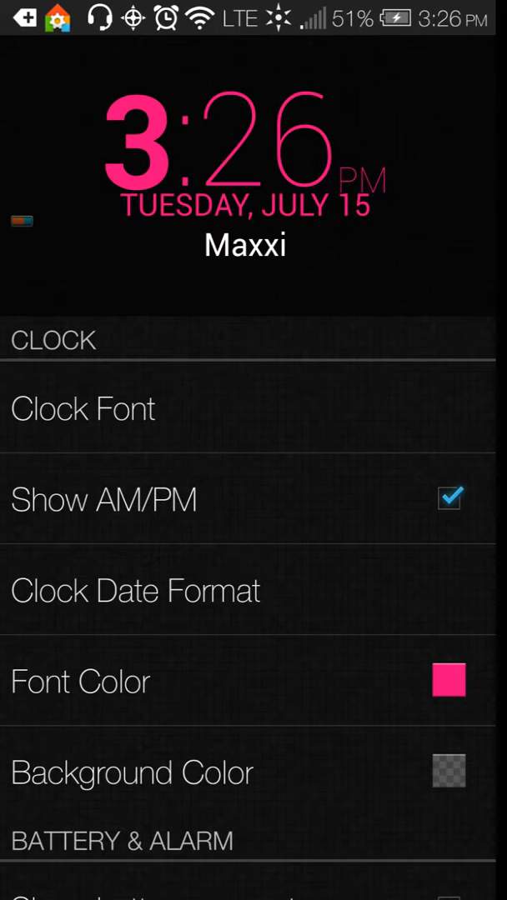
{"action": "left_click", "coordinate": [83, 408]}
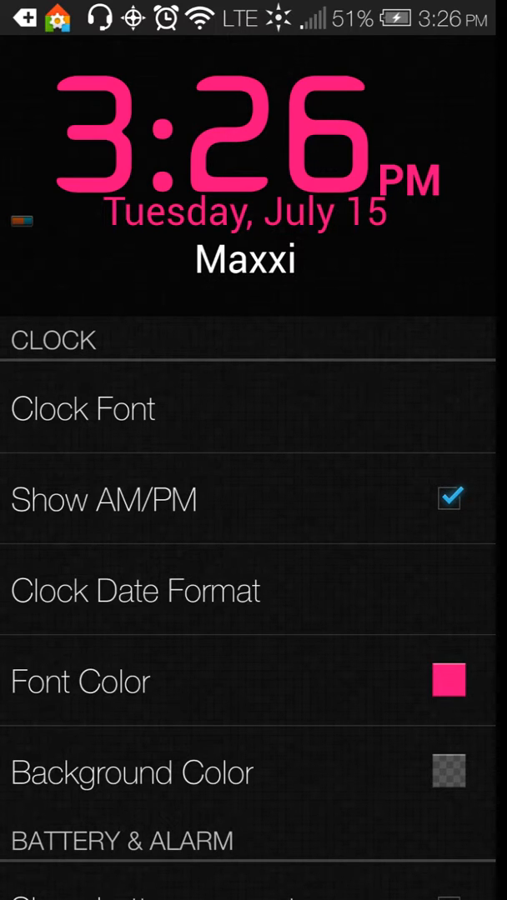
{"action": "left_click", "coordinate": [135, 590]}
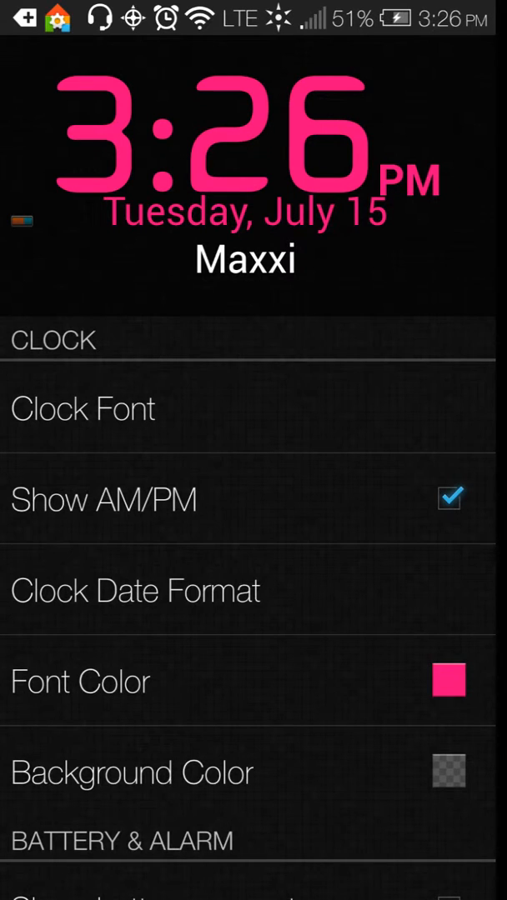
{"action": "scroll", "scroll_direction": "down", "scroll_amount": 3}
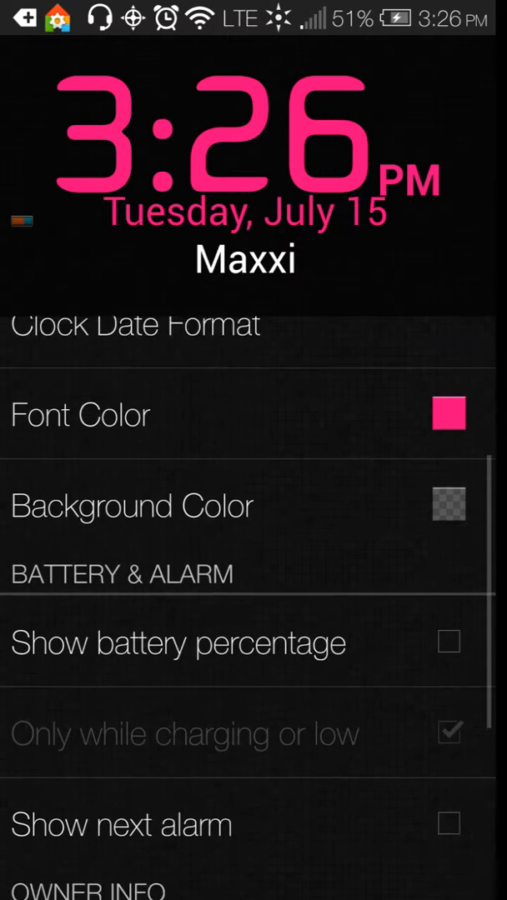
{"action": "scroll", "scroll_direction": "down", "scroll_amount": 3}
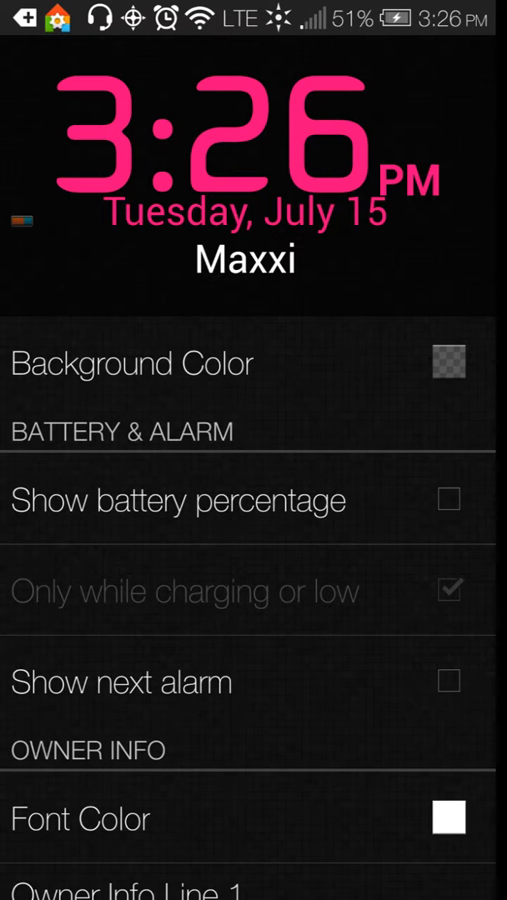
{"action": "scroll", "scroll_direction": "down", "scroll_amount": 3}
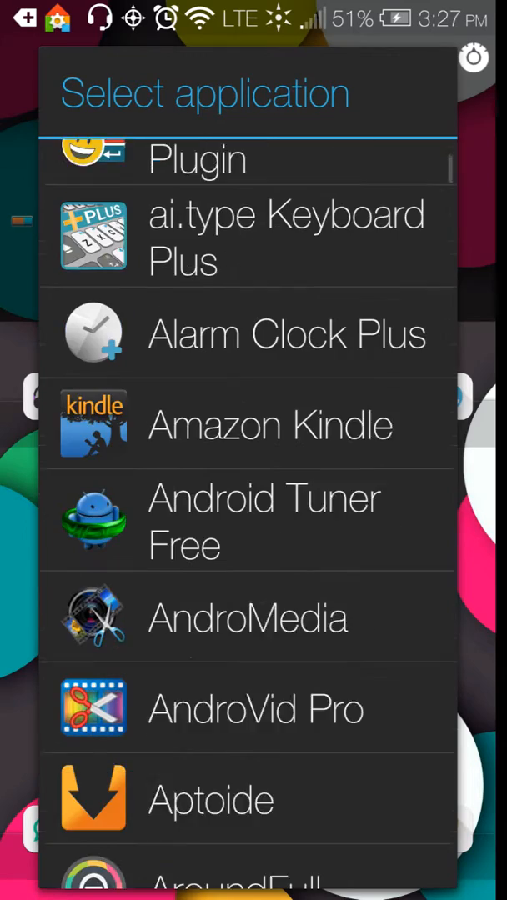
- Choose an app for a new grid shortcut, scrolling the Select application list
{"action": "left_click", "coordinate": [269, 425]}
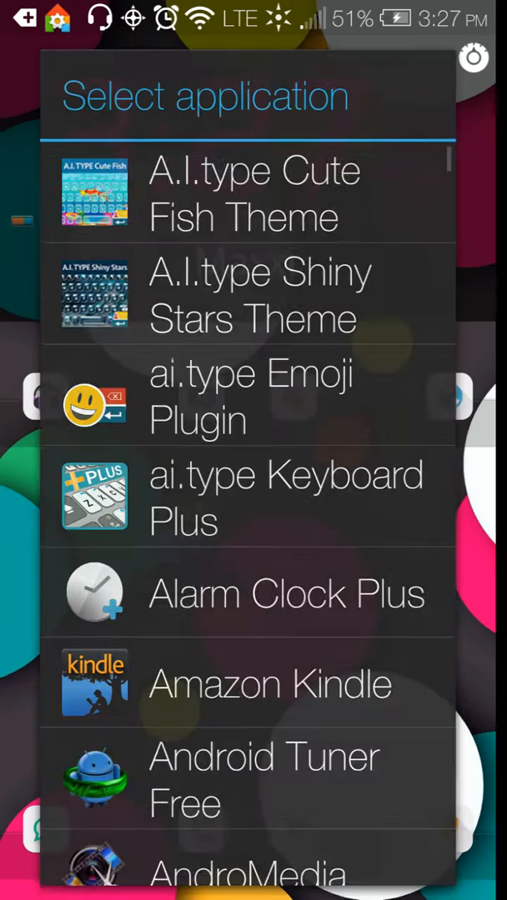
{"action": "scroll", "scroll_direction": "down", "scroll_amount": 3}
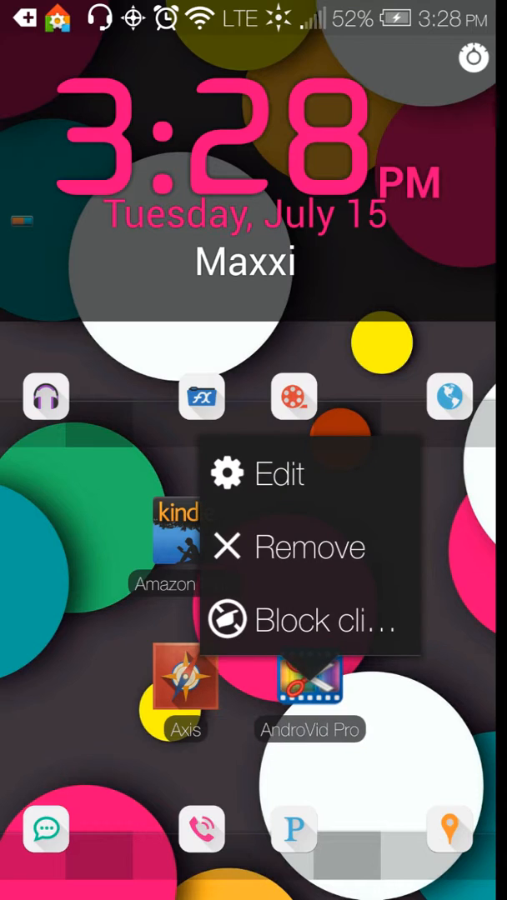
- Bring up the AndroVid Pro shortcut's menu and choose Edit
{"action": "left_click", "coordinate": [281, 473]}
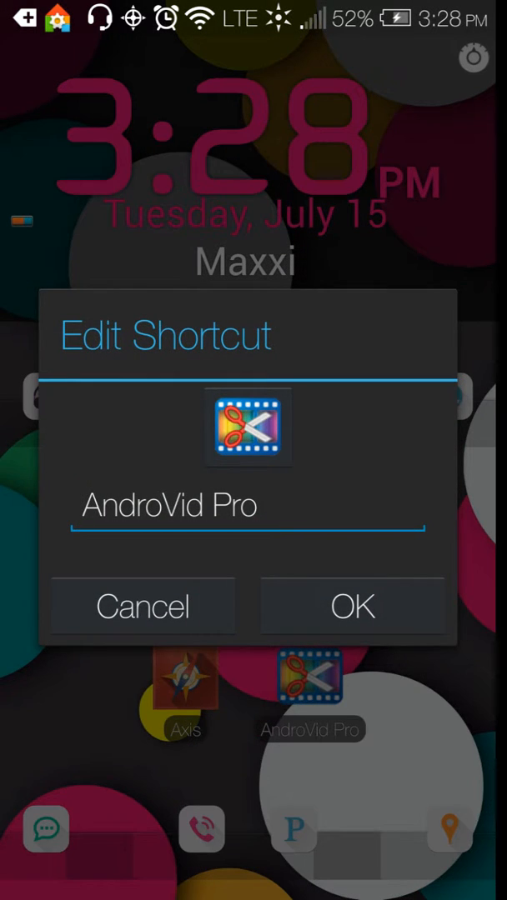
{"action": "left_click", "coordinate": [352, 606]}
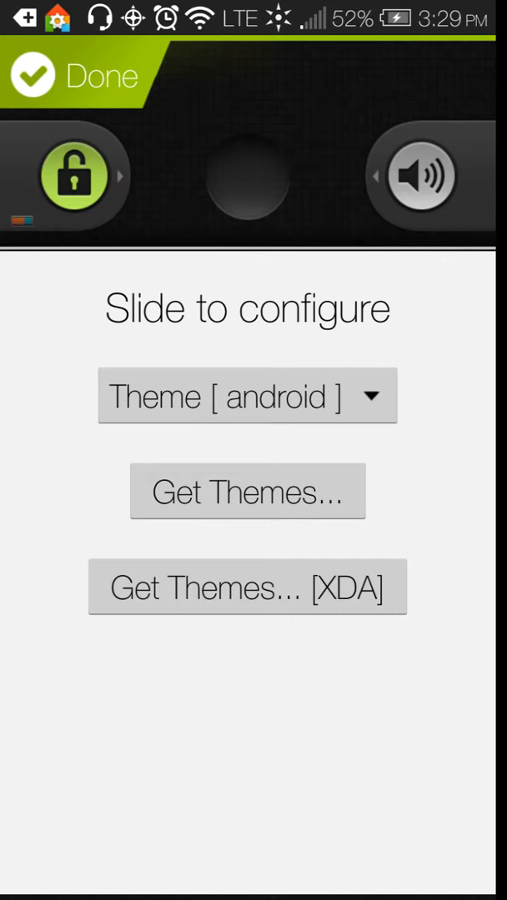
- Browse the slider Theme list and open Get Themes [XDA] in the Internet browser
{"action": "left_click", "coordinate": [246, 396]}
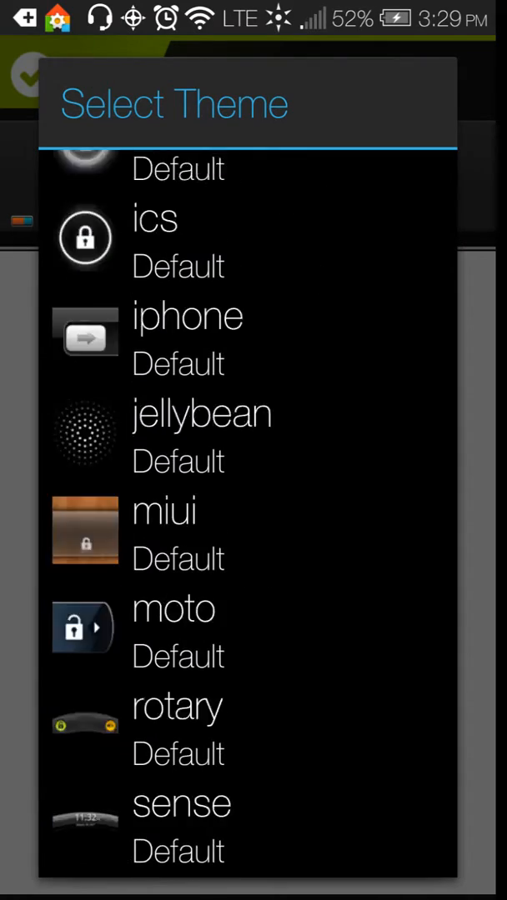
{"action": "scroll", "scroll_direction": "down", "scroll_amount": 3}
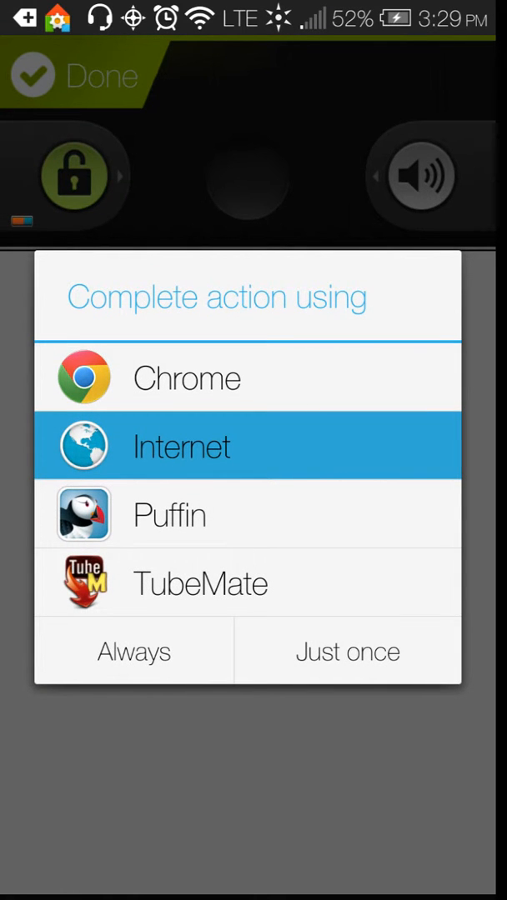
{"action": "left_click", "coordinate": [346, 651]}
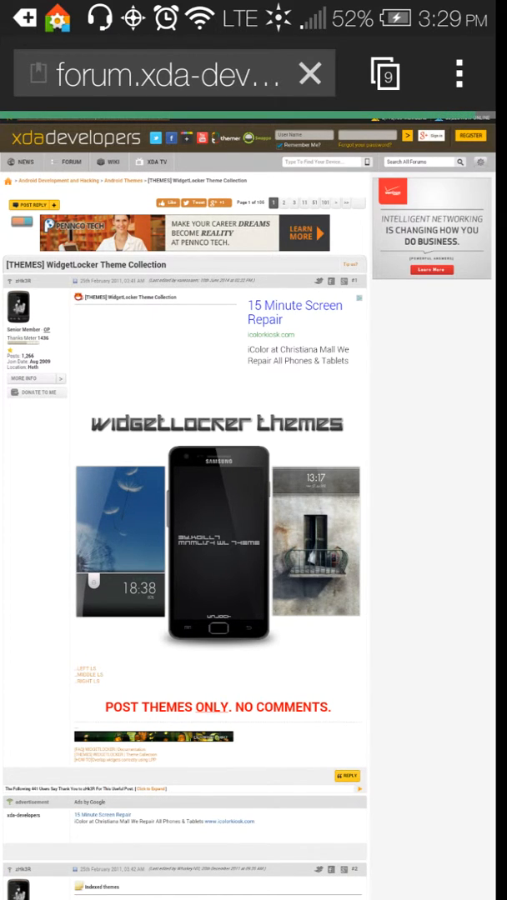
- Scroll the theme index to the Simple3 post and download Simple3.wltheme.zip
{"action": "scroll", "scroll_direction": "down", "scroll_amount": 3}
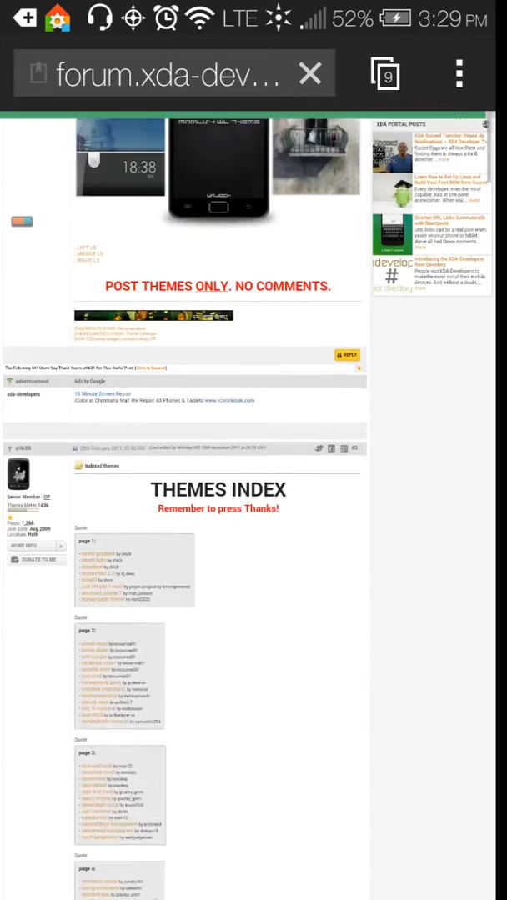
{"action": "scroll", "scroll_direction": "down", "scroll_amount": 3}
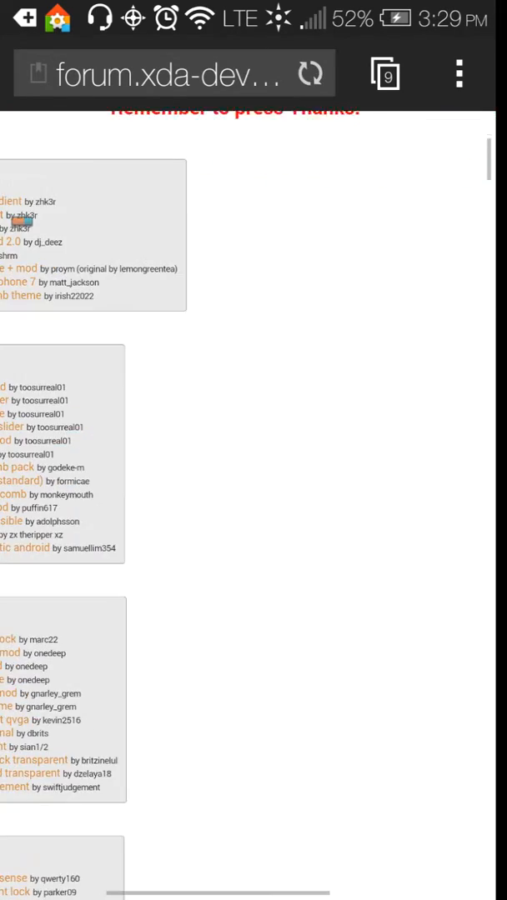
{"action": "scroll", "scroll_direction": "down", "scroll_amount": 3}
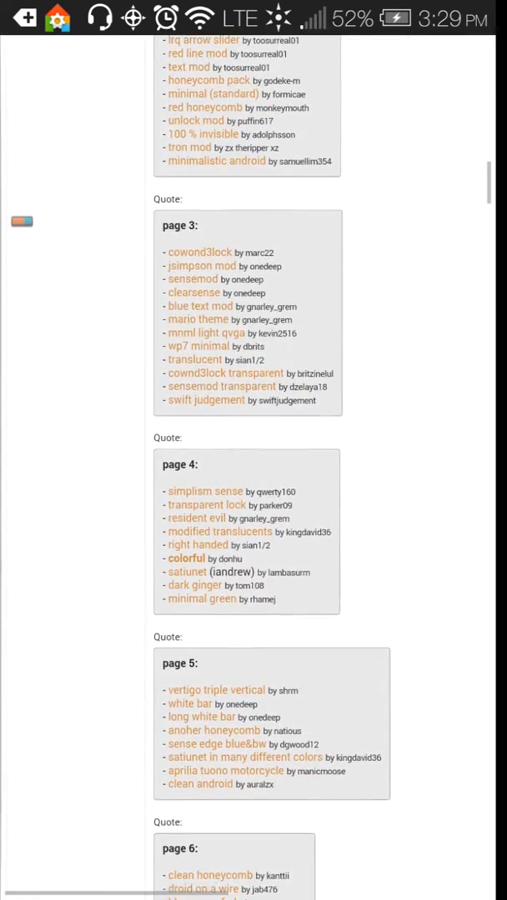
{"action": "scroll", "scroll_direction": "down", "scroll_amount": 3}
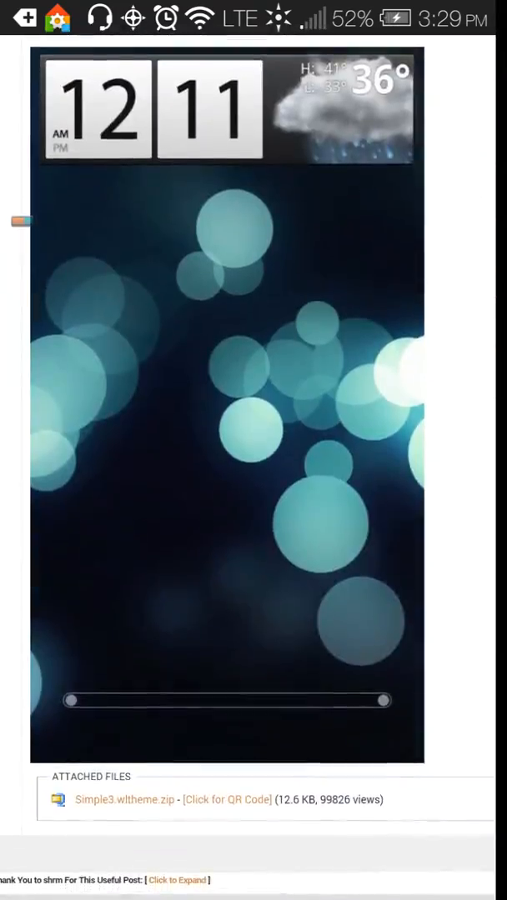
{"action": "left_click", "coordinate": [124, 799]}
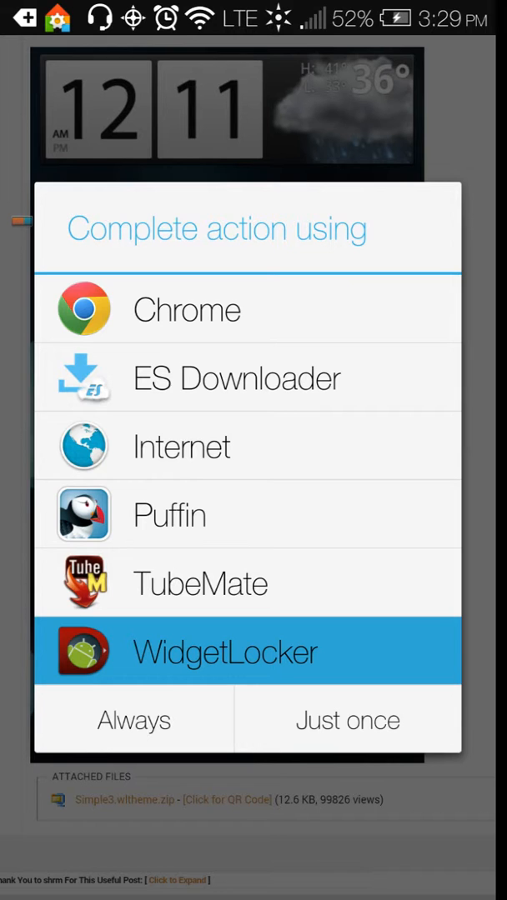
{"action": "left_click", "coordinate": [346, 720]}
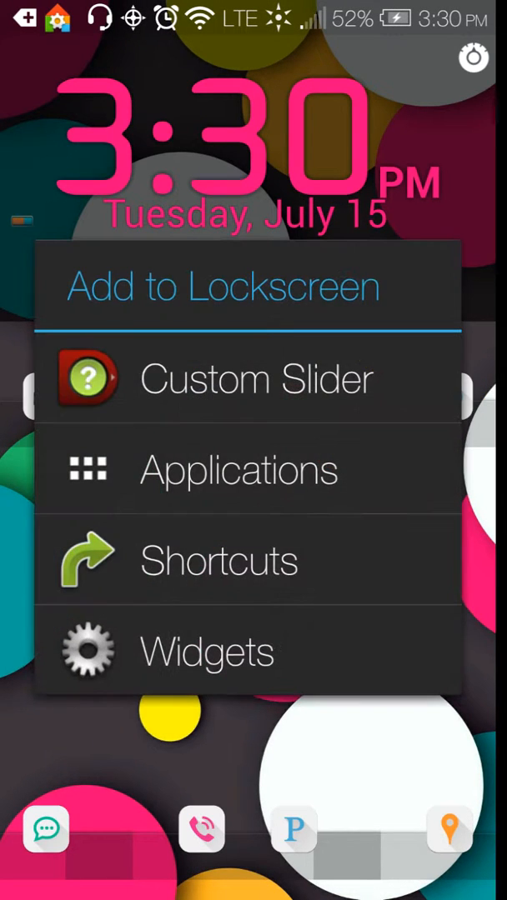
- Add a custom slider with the Simple3 theme and test its knob end to end
{"action": "left_click", "coordinate": [256, 379]}
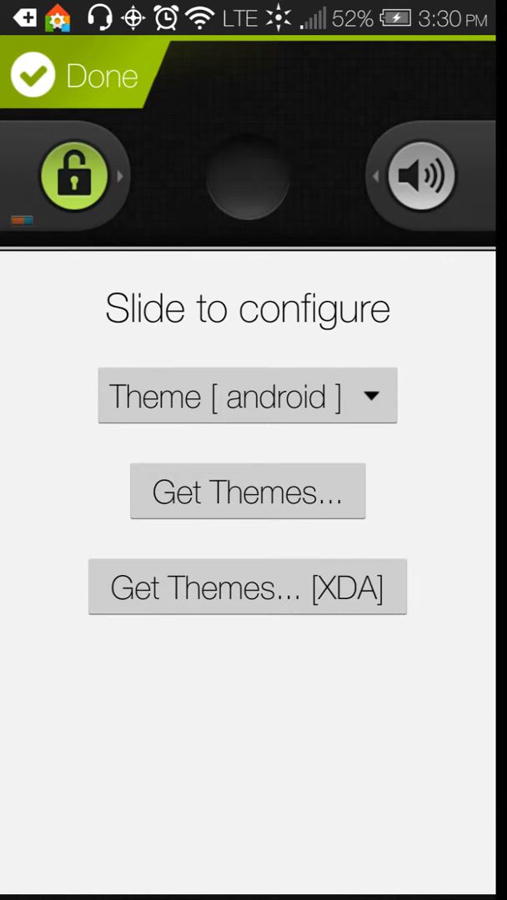
{"action": "left_click", "coordinate": [247, 396]}
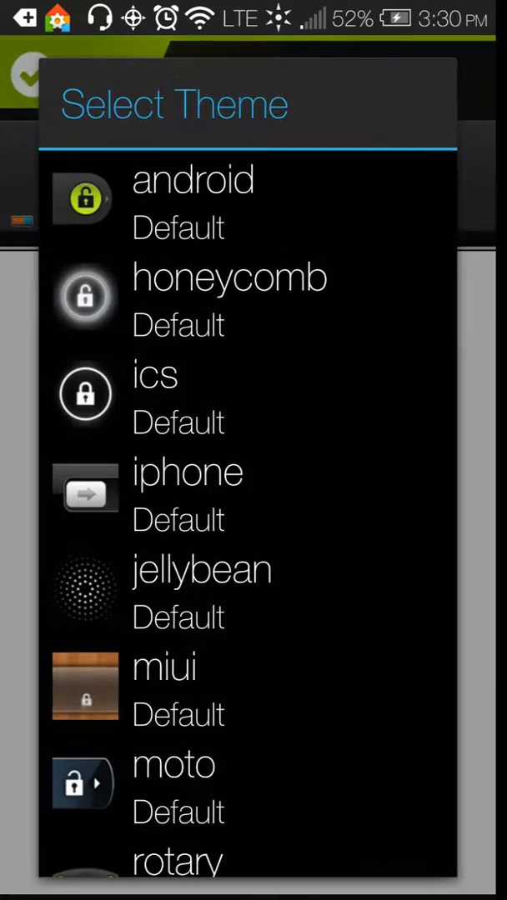
{"action": "scroll", "scroll_direction": "down", "scroll_amount": 3}
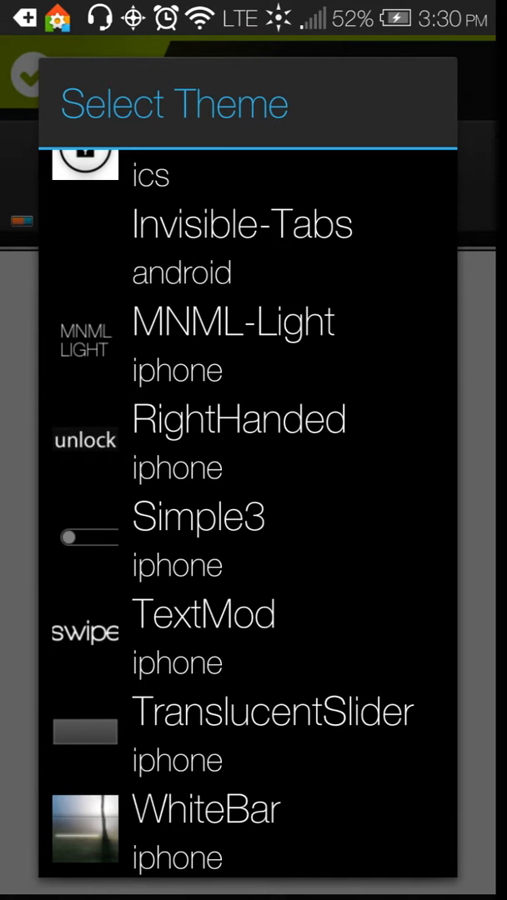
{"action": "left_click", "coordinate": [198, 516]}
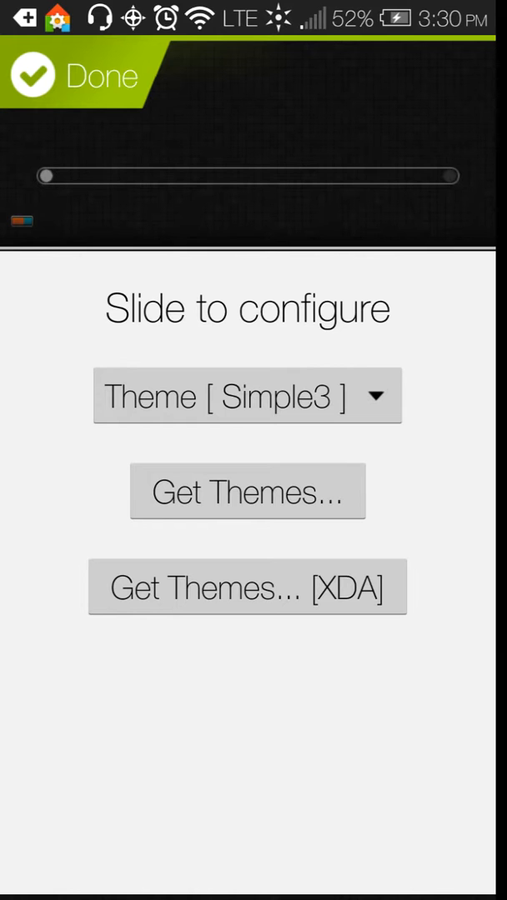
{"action": "left_click", "coordinate": [33, 75]}
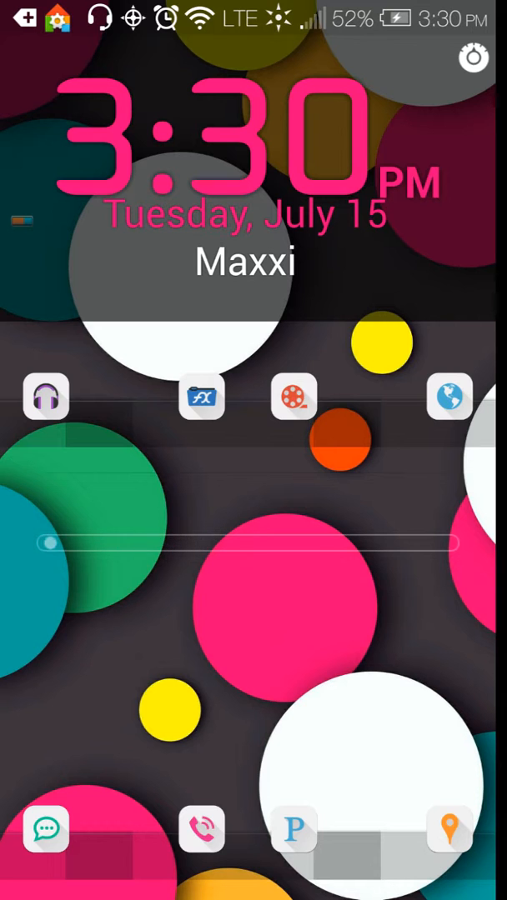
{"action": "left_click_drag", "start_coordinate": [50, 542], "coordinate": [450, 543]}
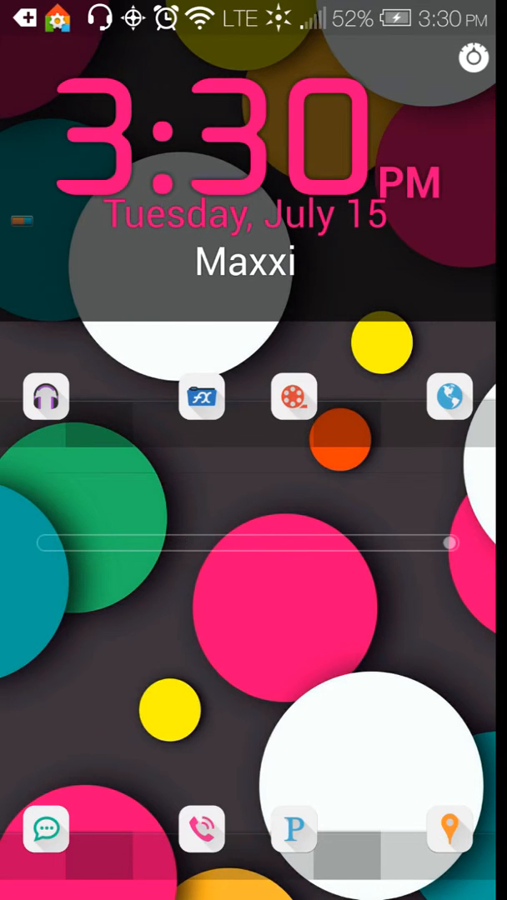
{"action": "left_click_drag", "start_coordinate": [452, 542], "coordinate": [45, 542]}
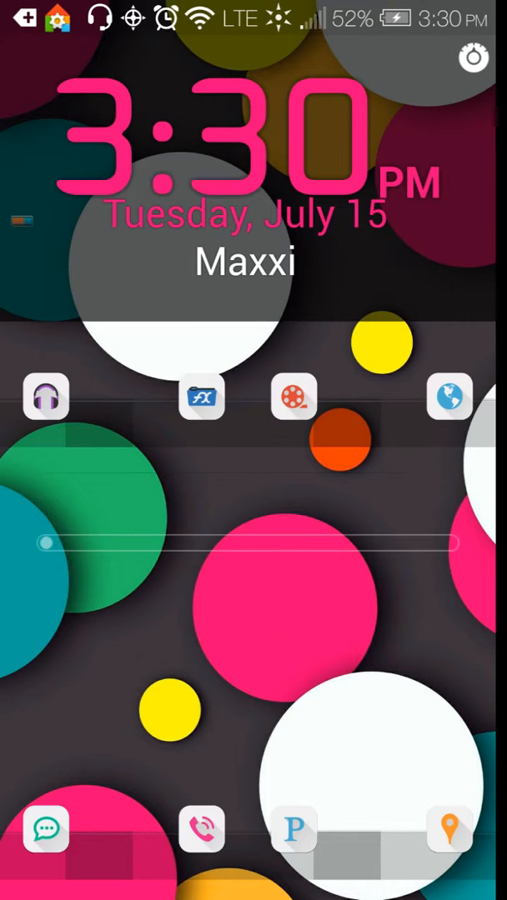
- Open the Simple3 slider's edit options and start configuring its end actions
{"action": "left_click", "coordinate": [246, 542]}
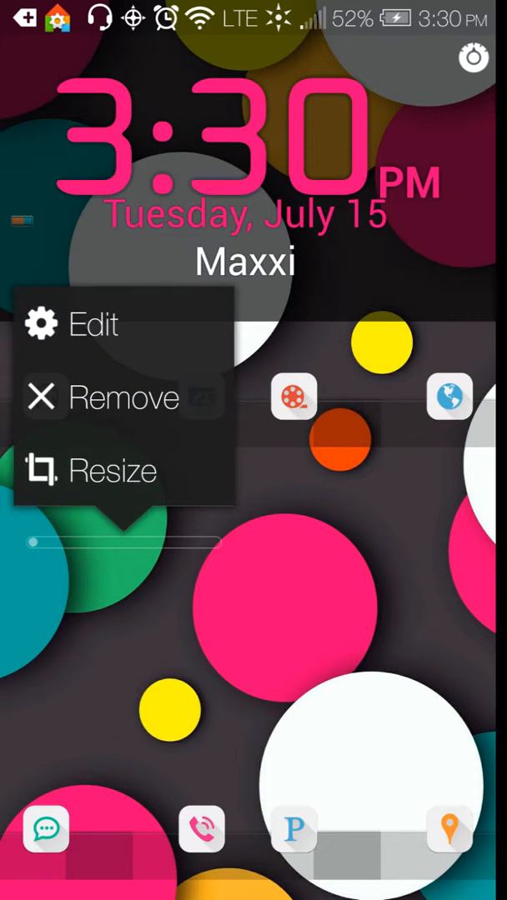
{"action": "left_click", "coordinate": [94, 325]}
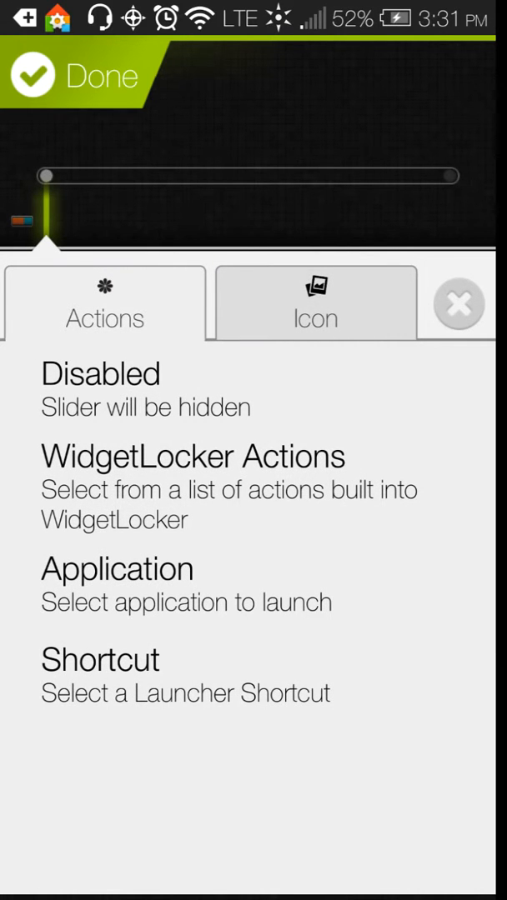
- Assign the Shortcut settings toggle to the slider's left end and show its icon options
{"action": "left_click", "coordinate": [100, 659]}
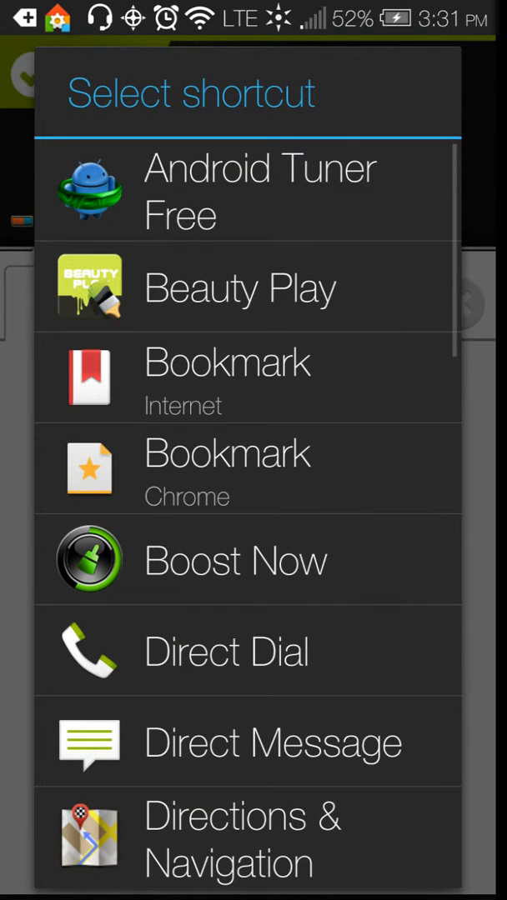
{"action": "scroll", "scroll_direction": "down", "scroll_amount": 3}
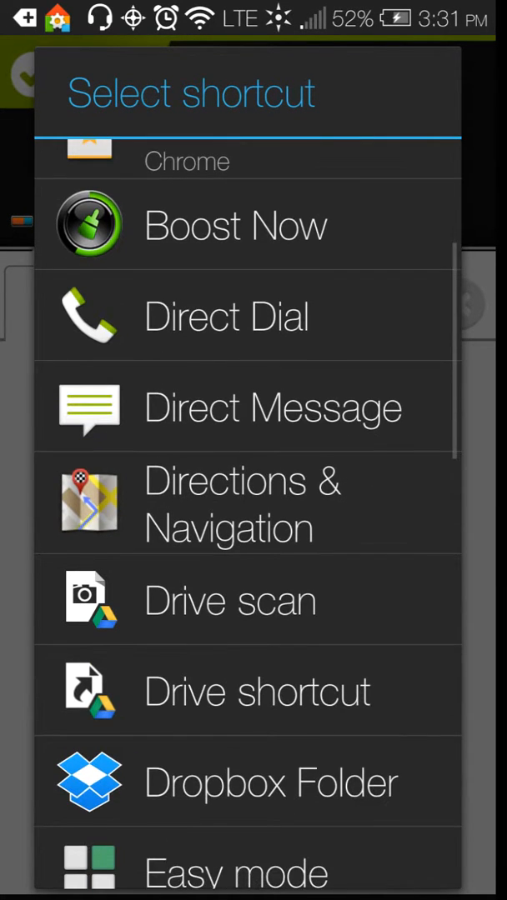
{"action": "scroll", "scroll_direction": "down", "scroll_amount": 3}
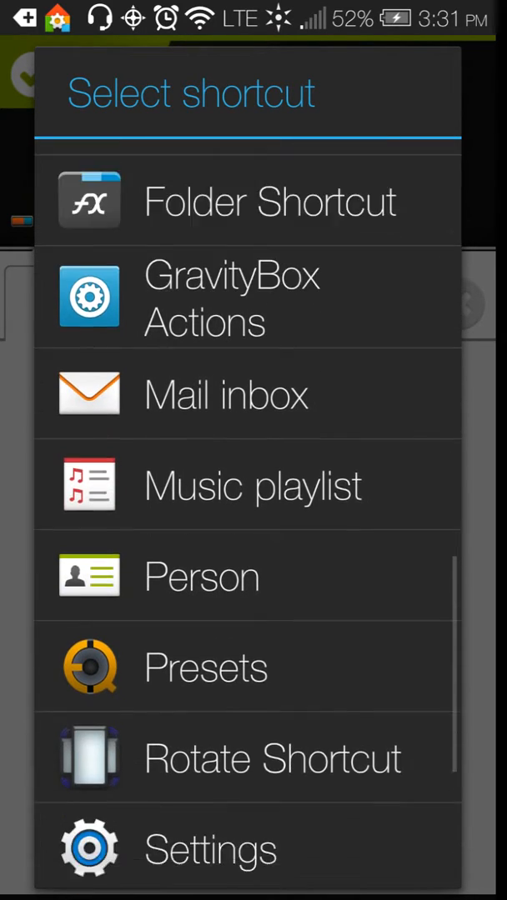
{"action": "scroll", "scroll_direction": "down", "scroll_amount": 3}
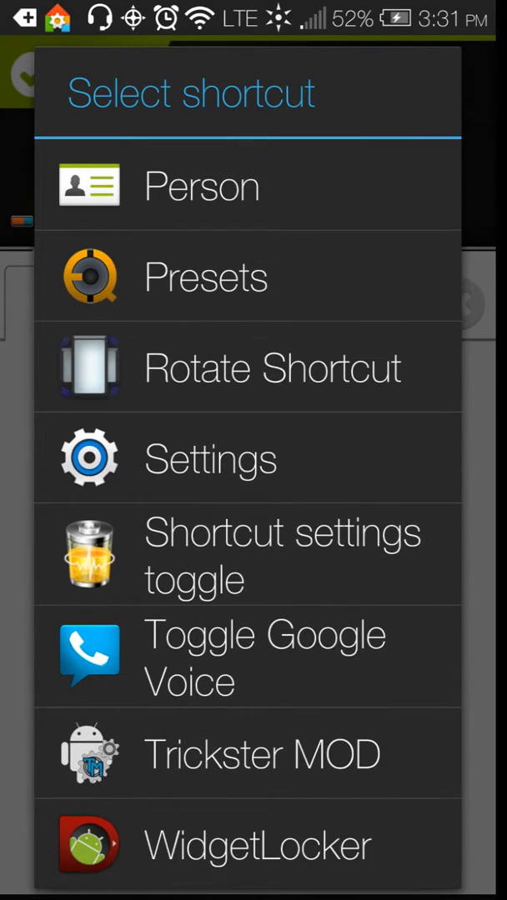
{"action": "left_click", "coordinate": [250, 554]}
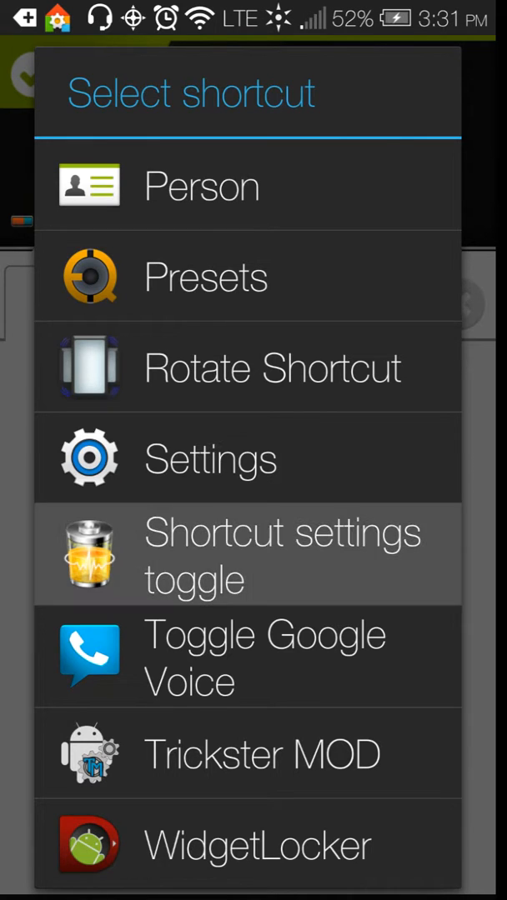
{"action": "left_click", "coordinate": [247, 554]}
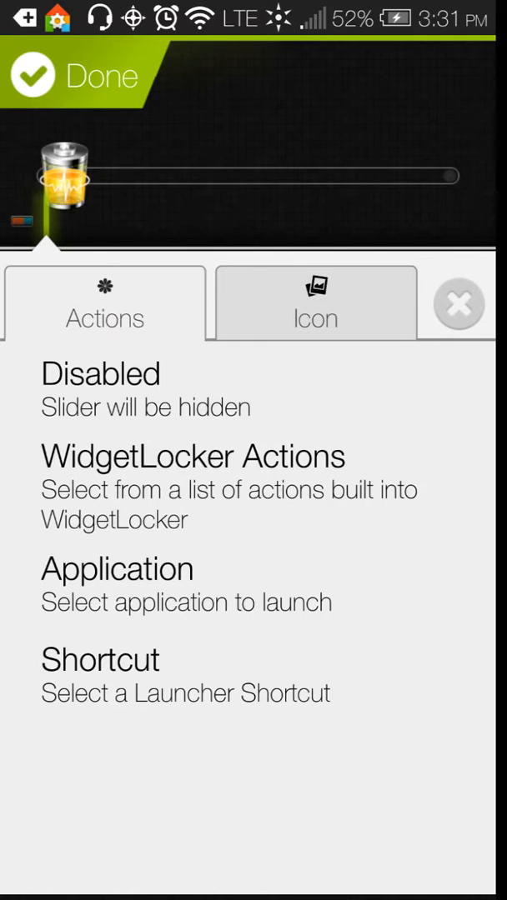
{"action": "left_click", "coordinate": [315, 315]}
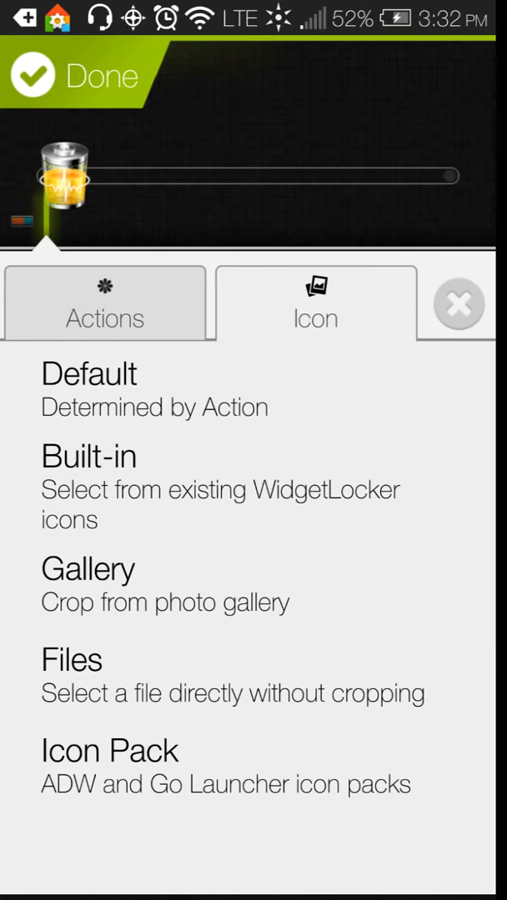
- Pick the Pulse icon pack from WidgetLocker's installed icon pack list, launching Pulse Icons
{"action": "left_click", "coordinate": [71, 658]}
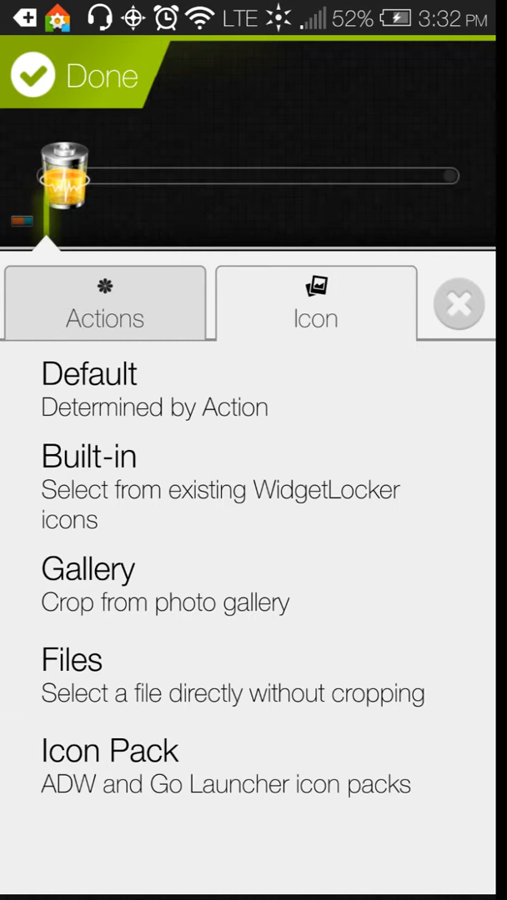
{"action": "left_click", "coordinate": [109, 750]}
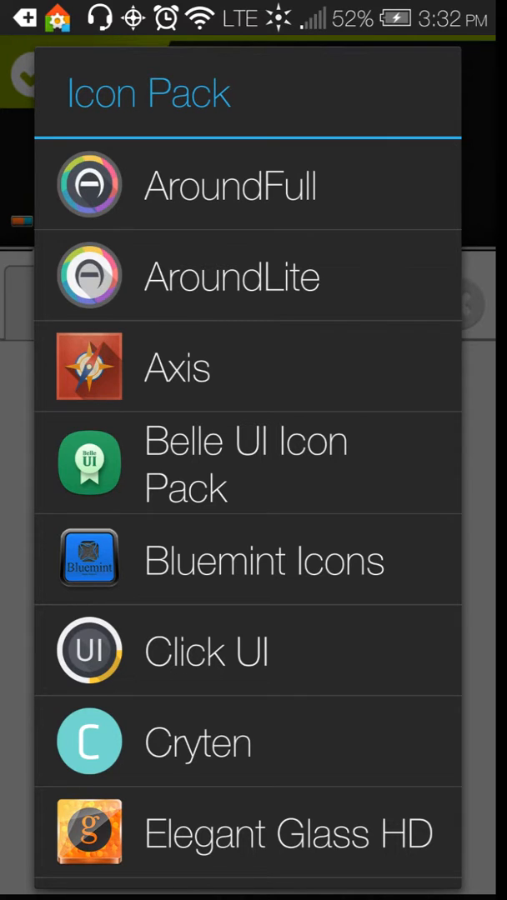
{"action": "scroll", "scroll_direction": "down", "scroll_amount": 3}
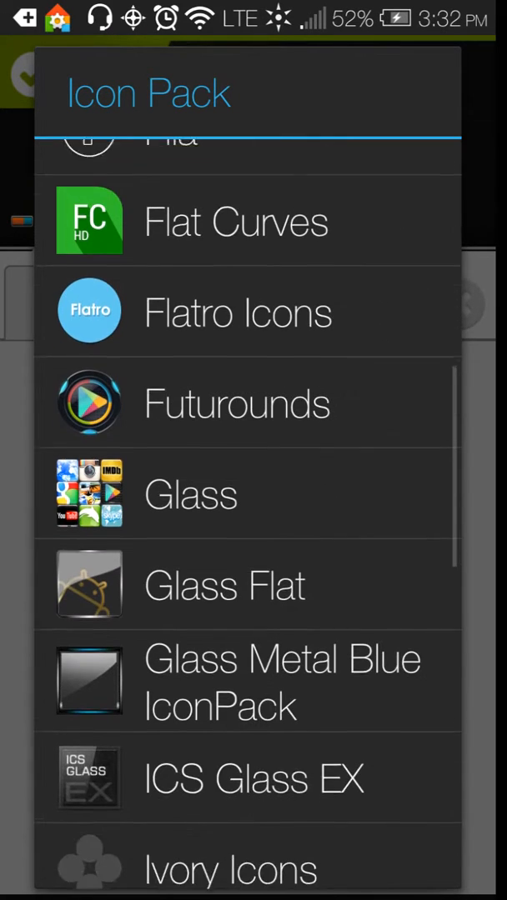
{"action": "scroll", "scroll_direction": "down", "scroll_amount": 3}
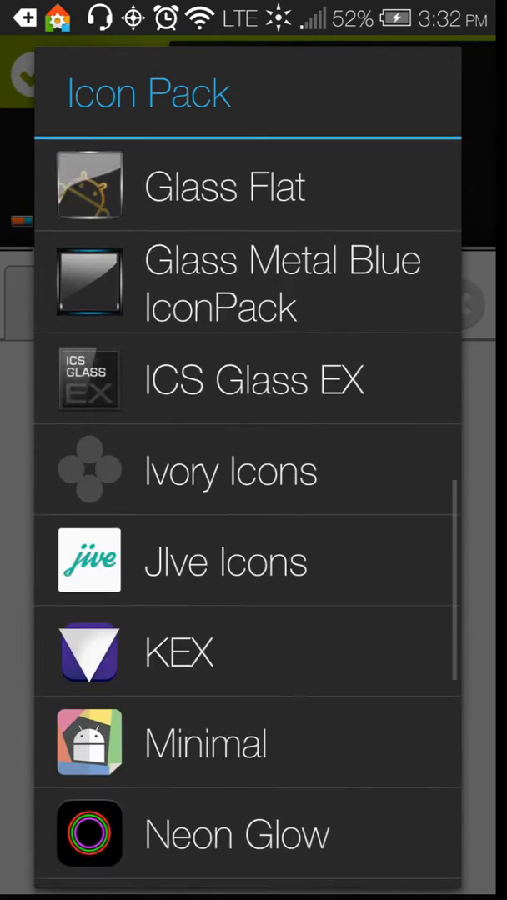
{"action": "scroll", "scroll_direction": "down", "scroll_amount": 3}
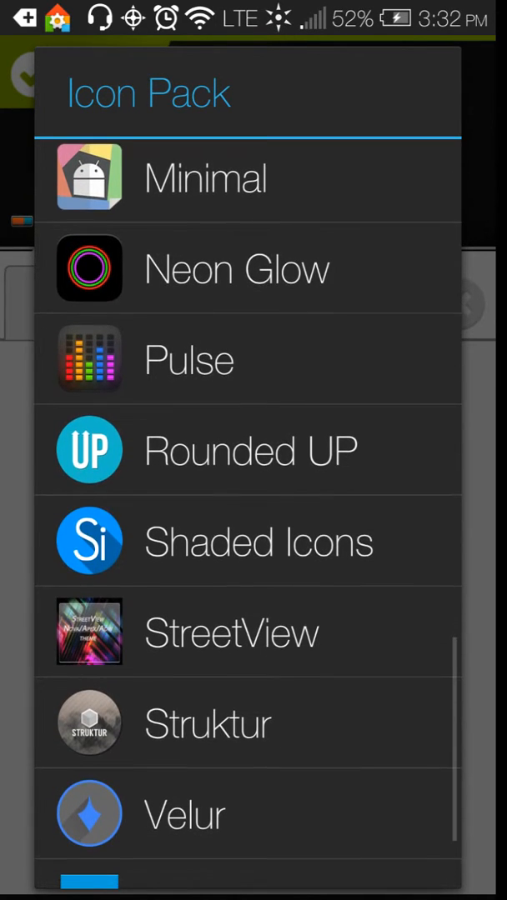
{"action": "left_click", "coordinate": [188, 359]}
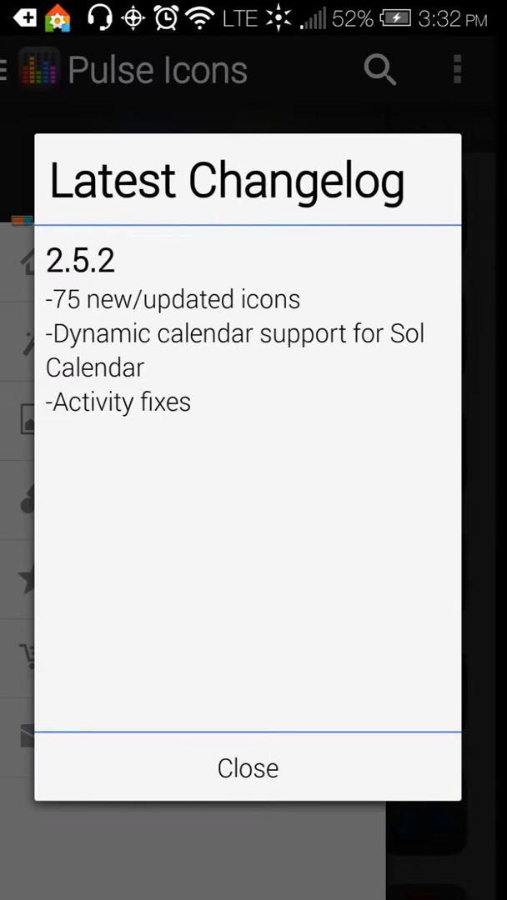
- Dismiss the changelog and browse Pulse's System, Misc, Apps and New icon categories
{"action": "left_click", "coordinate": [248, 766]}
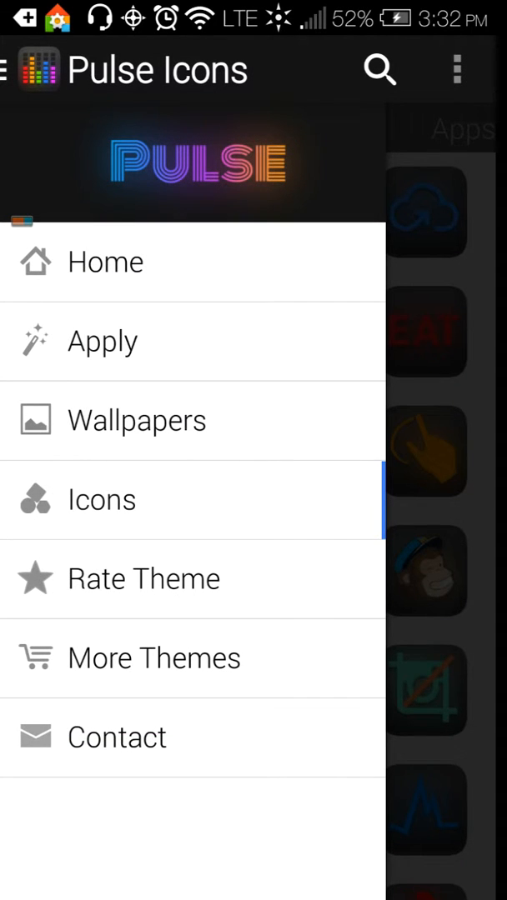
{"action": "left_click", "coordinate": [102, 499]}
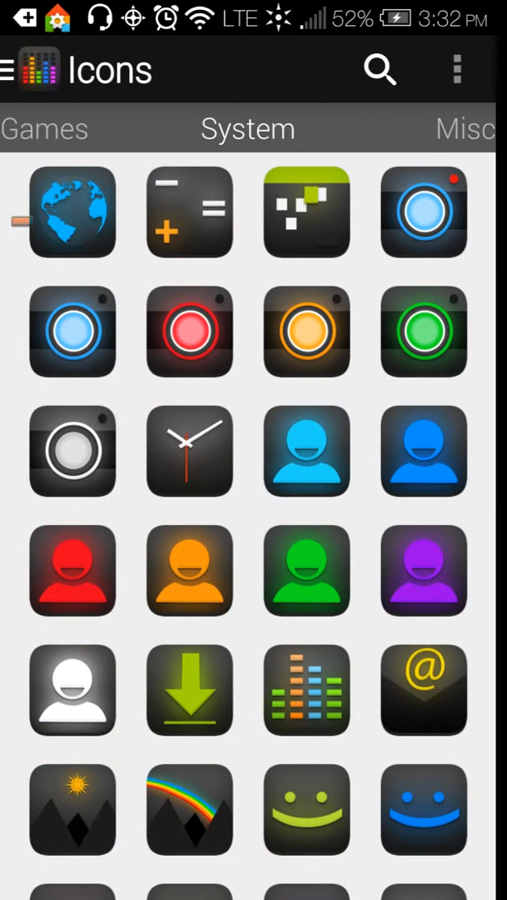
{"action": "scroll", "scroll_direction": "down", "scroll_amount": 3}
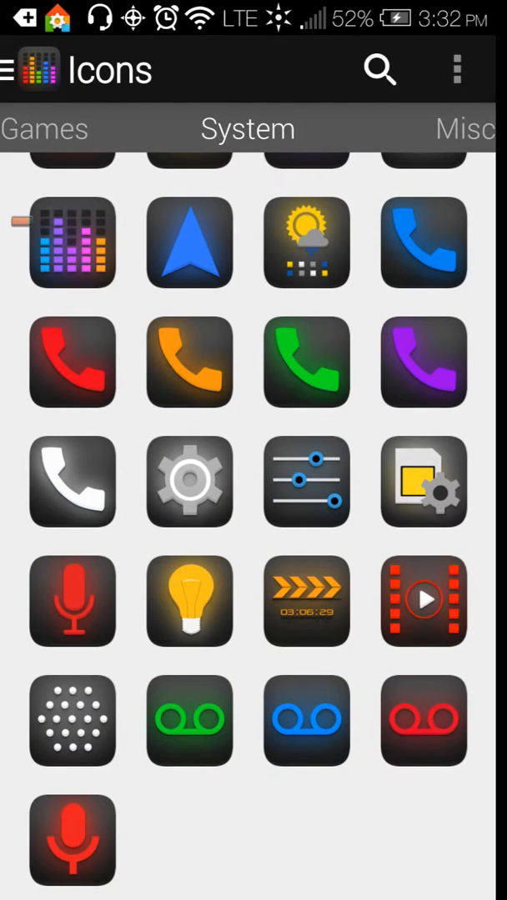
{"action": "scroll", "scroll_direction": "down", "scroll_amount": 3}
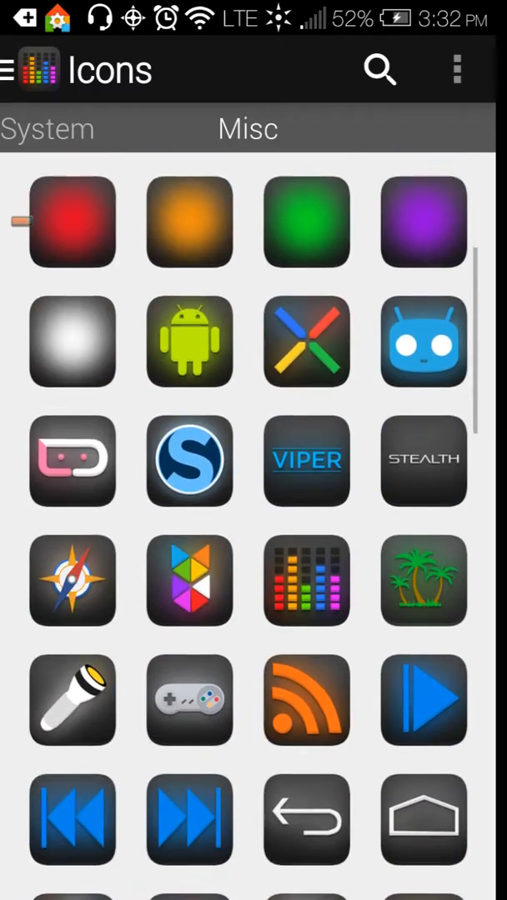
{"action": "scroll", "scroll_direction": "down", "scroll_amount": 3}
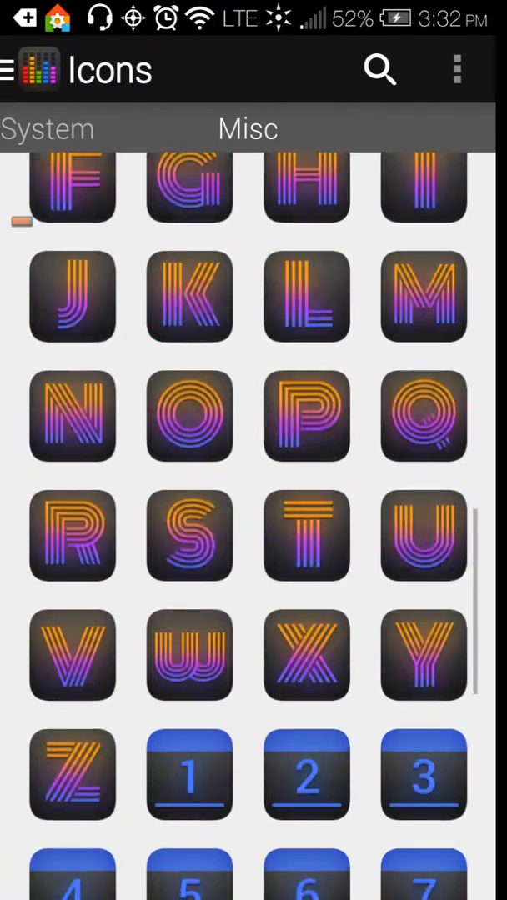
{"action": "scroll", "scroll_direction": "down", "scroll_amount": 3}
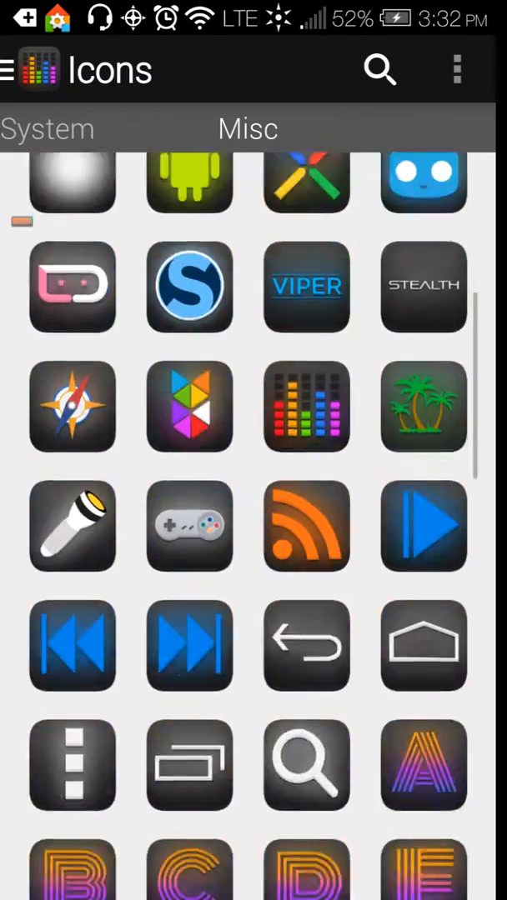
{"action": "left_click_drag", "start_coordinate": [375, 129], "coordinate": [125, 129]}
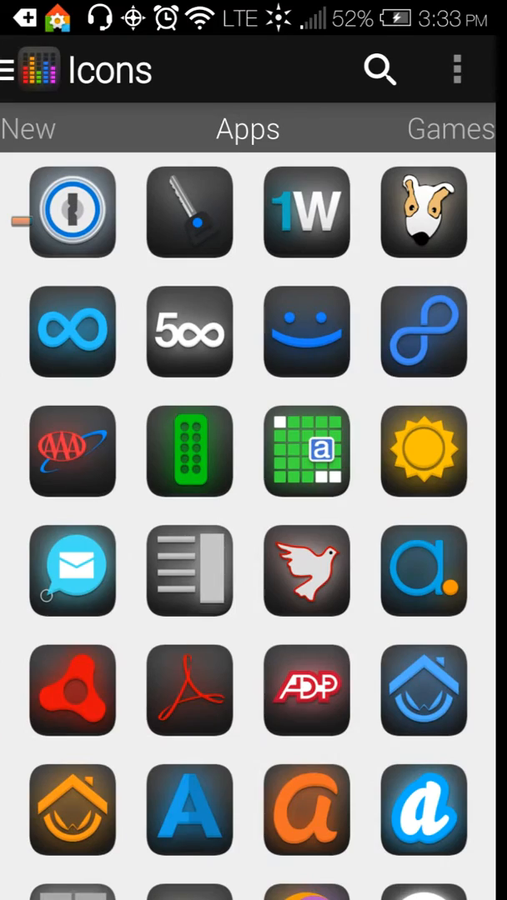
{"action": "scroll", "scroll_direction": "down", "scroll_amount": 3}
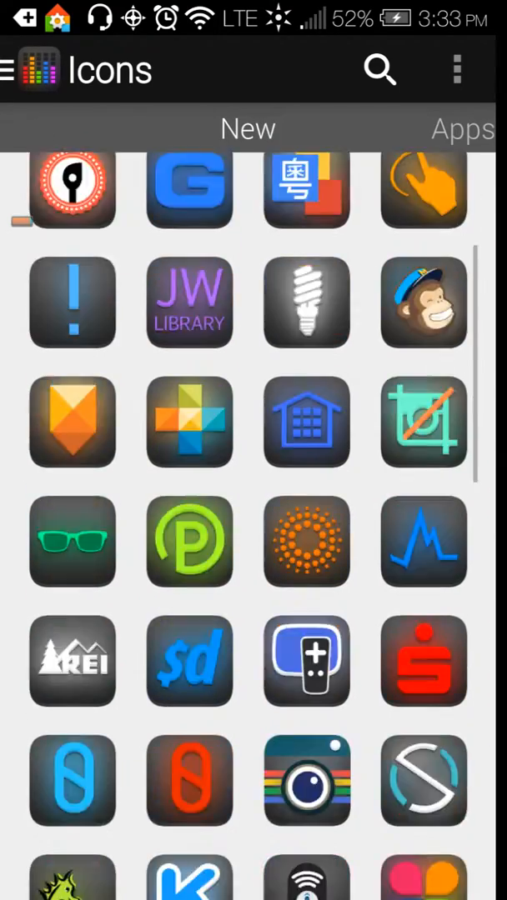
{"action": "scroll", "scroll_direction": "down", "scroll_amount": 3}
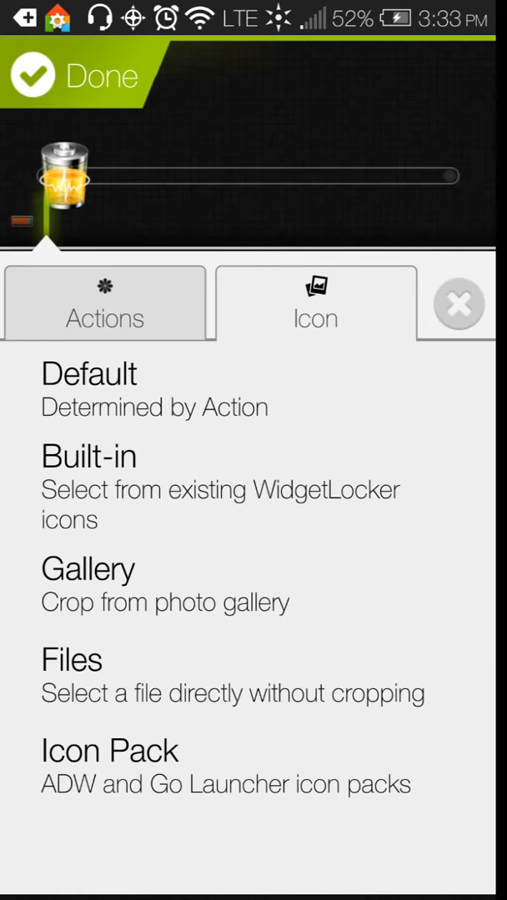
{"action": "left_click", "coordinate": [109, 749]}
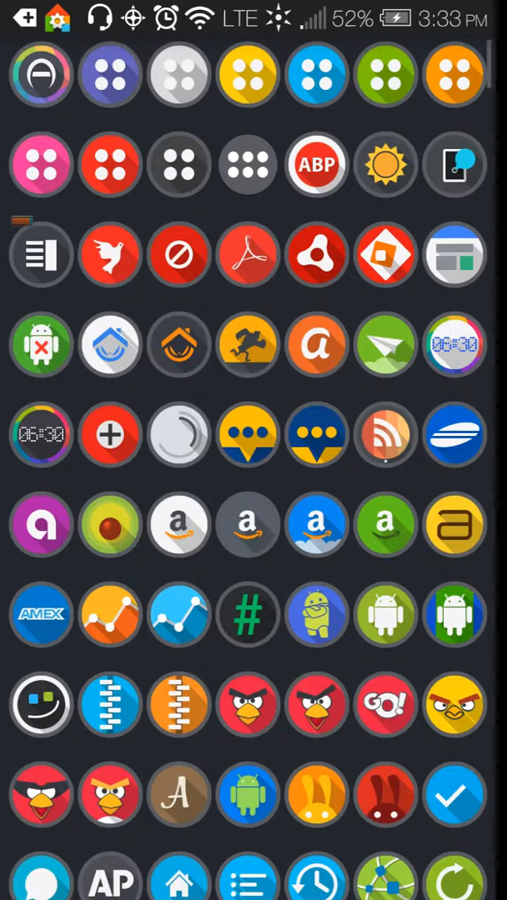
{"action": "left_click", "coordinate": [178, 704]}
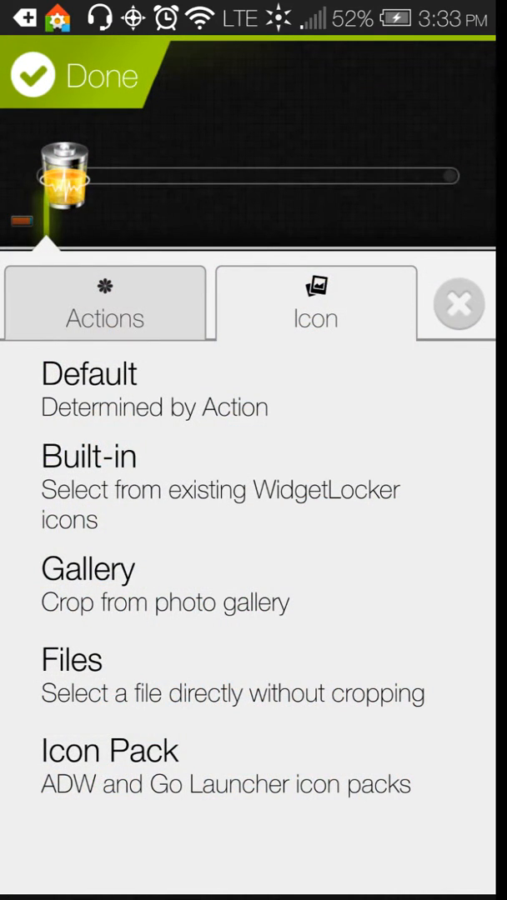
{"action": "left_click", "coordinate": [109, 749]}
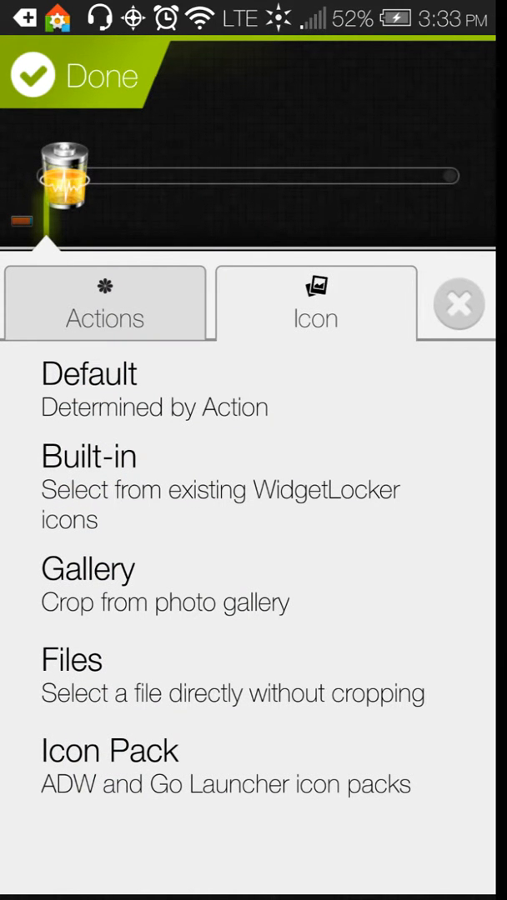
{"action": "left_click", "coordinate": [110, 750]}
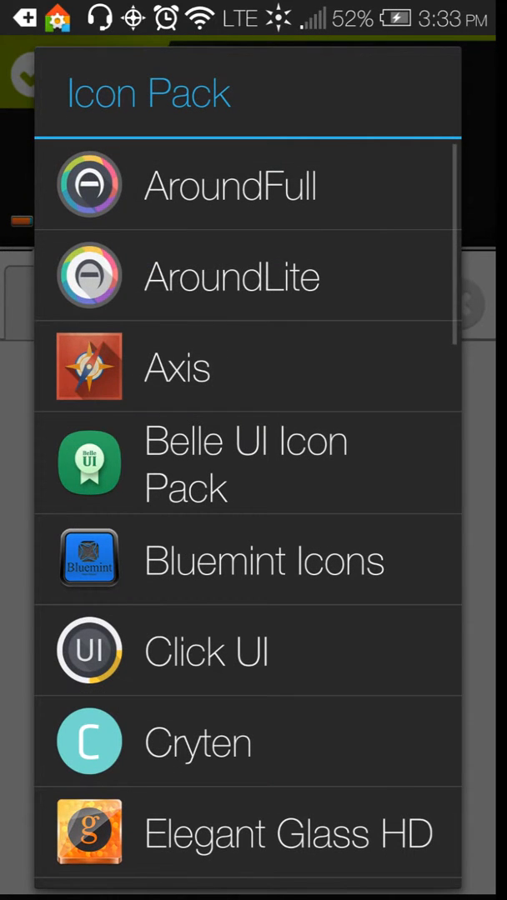
{"action": "left_click", "coordinate": [198, 741]}
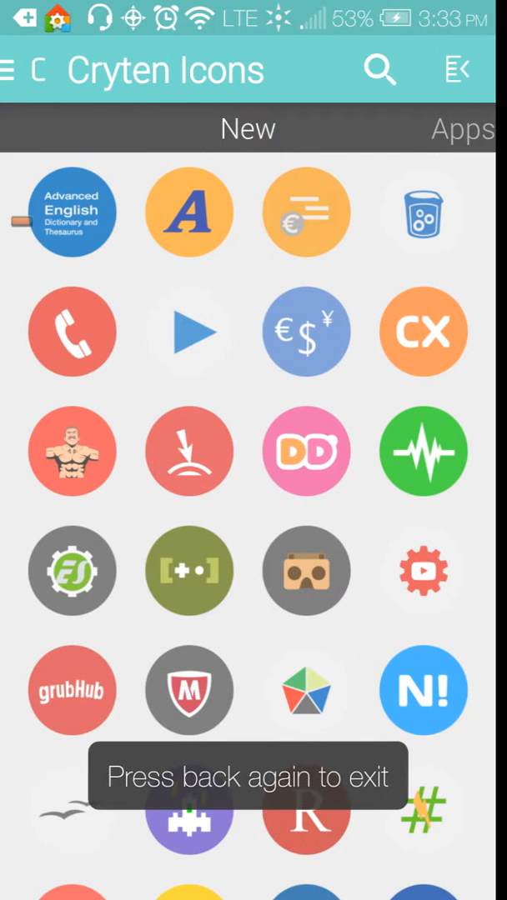
{"action": "left_click", "coordinate": [423, 452]}
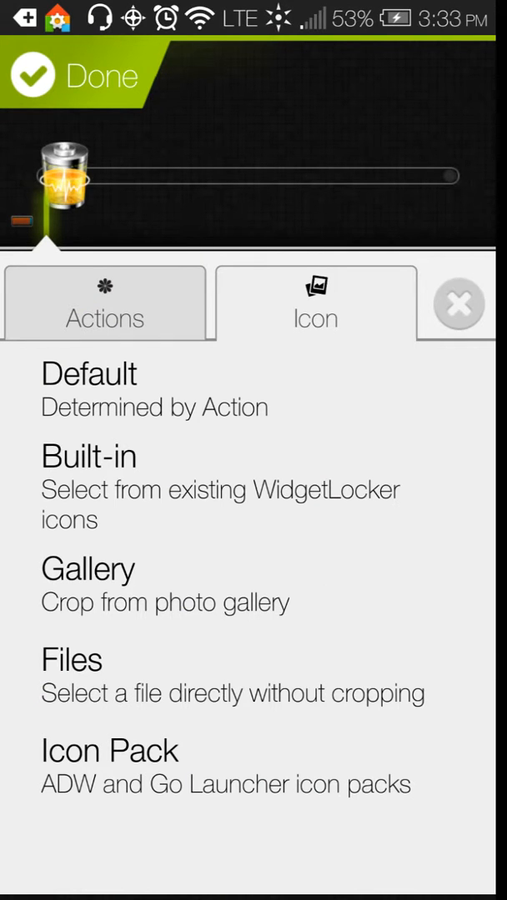
- Set the slider's right-hand end to launch the Calculator application
{"action": "left_click", "coordinate": [104, 316]}
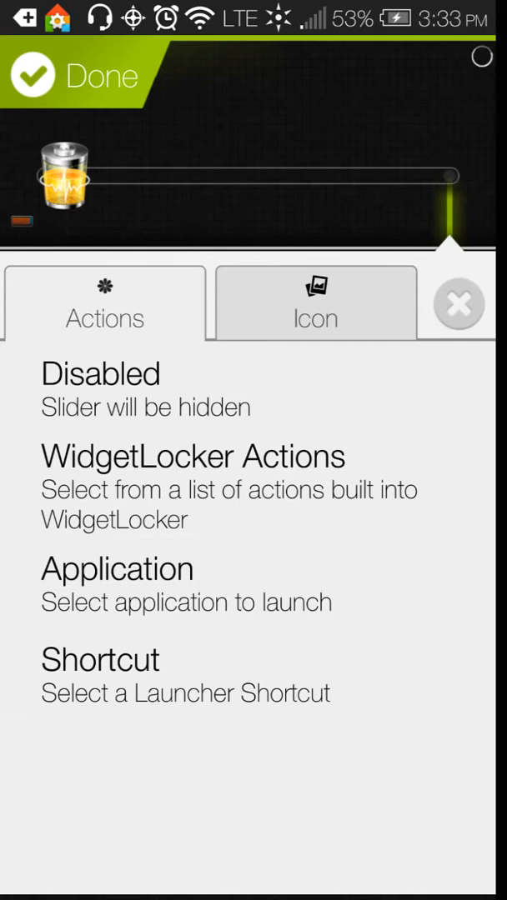
{"action": "left_click", "coordinate": [116, 568]}
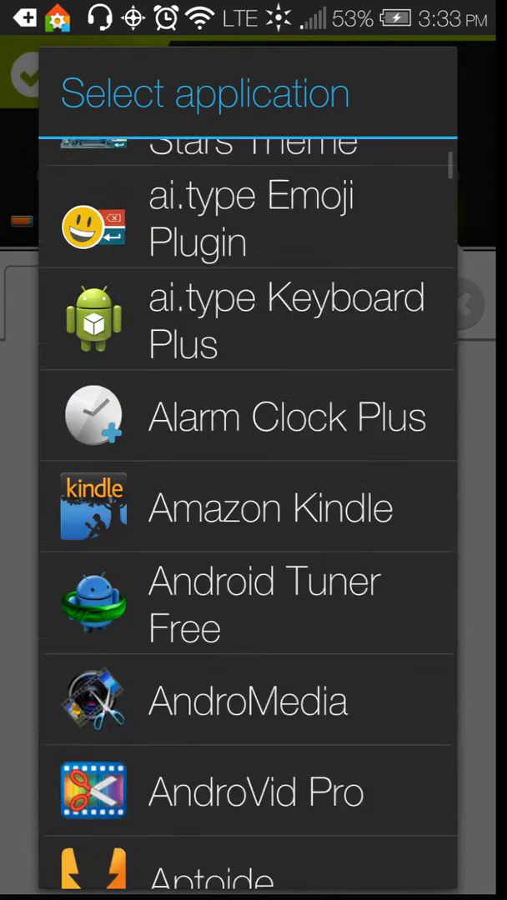
{"action": "scroll", "scroll_direction": "down", "scroll_amount": 3}
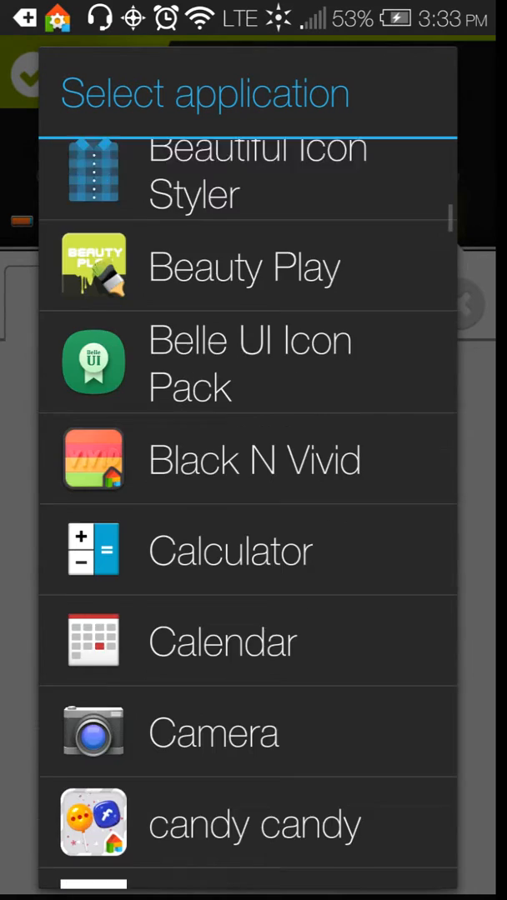
{"action": "scroll", "scroll_direction": "down", "scroll_amount": 3}
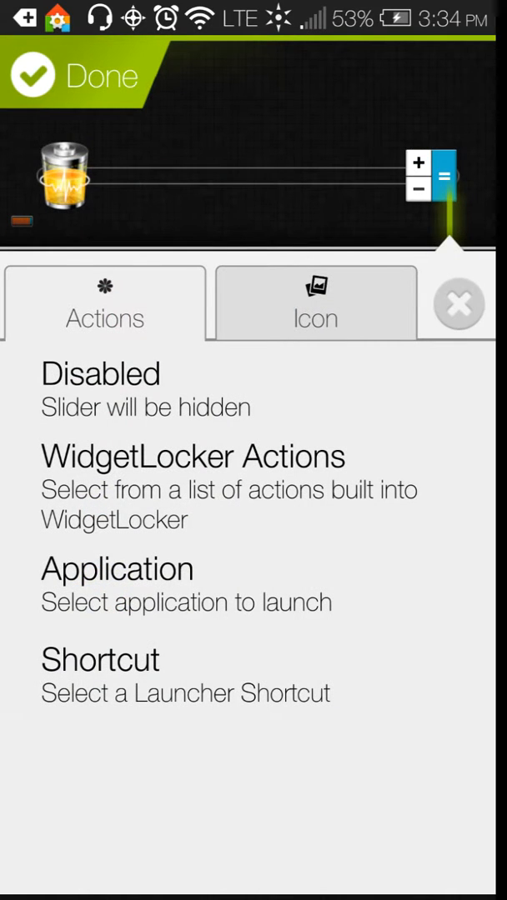
- Open the SamerZayer neon icon pack for the slider shortcut's icon
{"action": "left_click", "coordinate": [314, 315]}
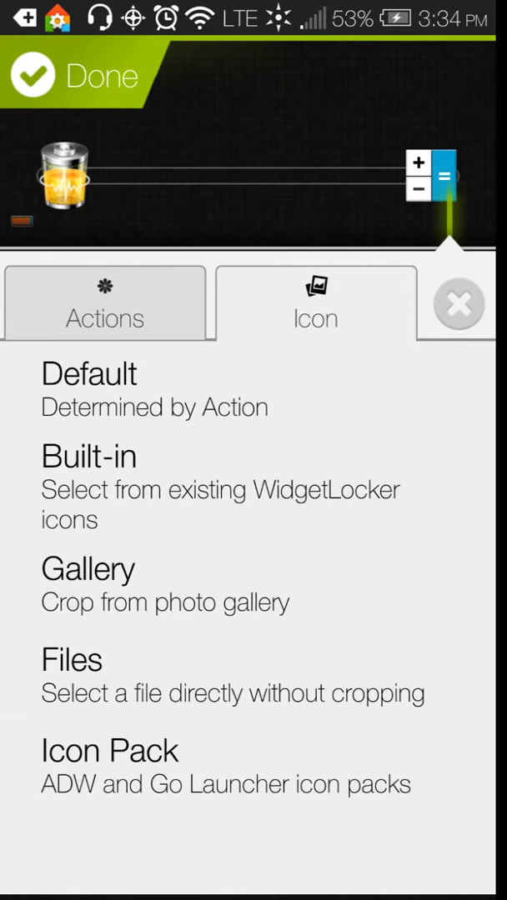
{"action": "left_click", "coordinate": [109, 750]}
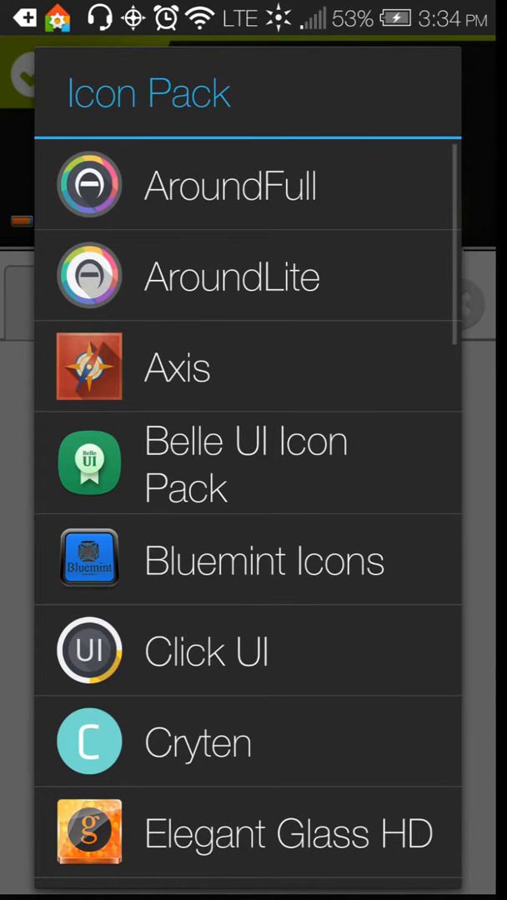
{"action": "scroll", "scroll_direction": "down", "scroll_amount": 3}
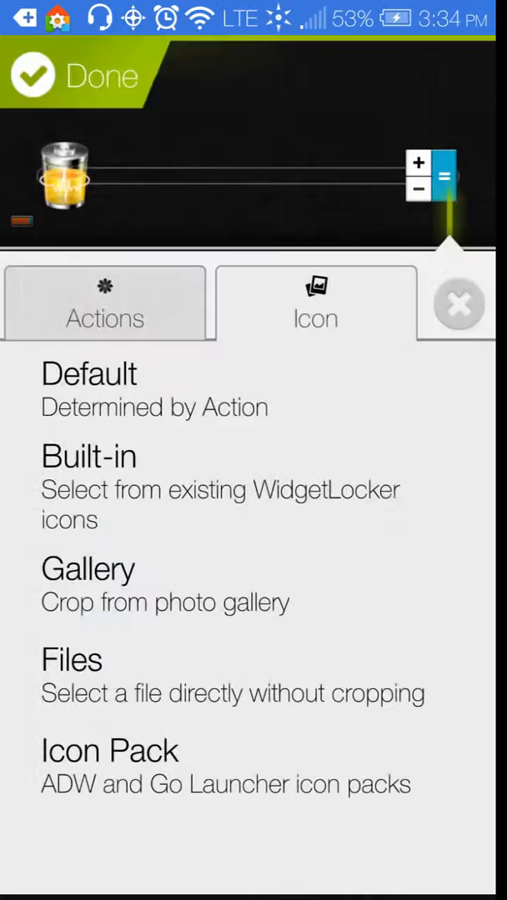
{"action": "left_click", "coordinate": [109, 750]}
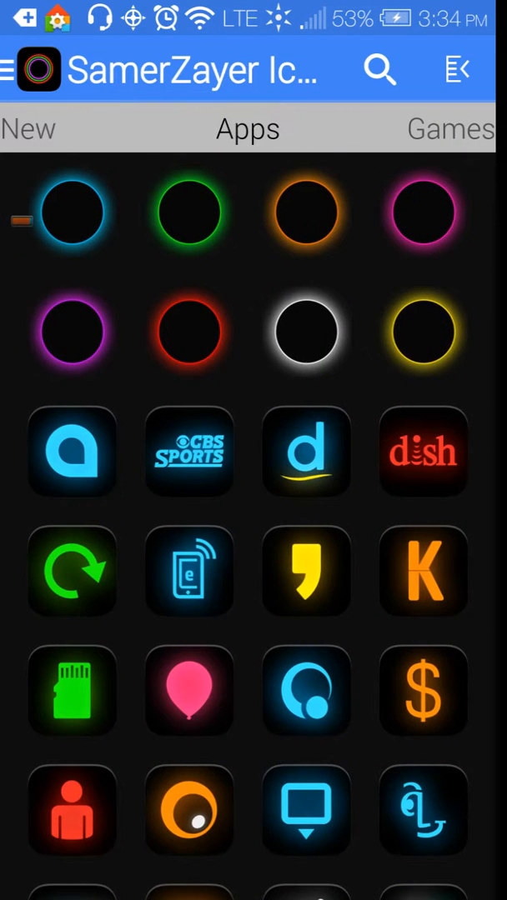
- Scroll through the pack's Apps icons and apply the glowing blue 10:08 clock icon
{"action": "scroll", "scroll_direction": "down", "scroll_amount": 3}
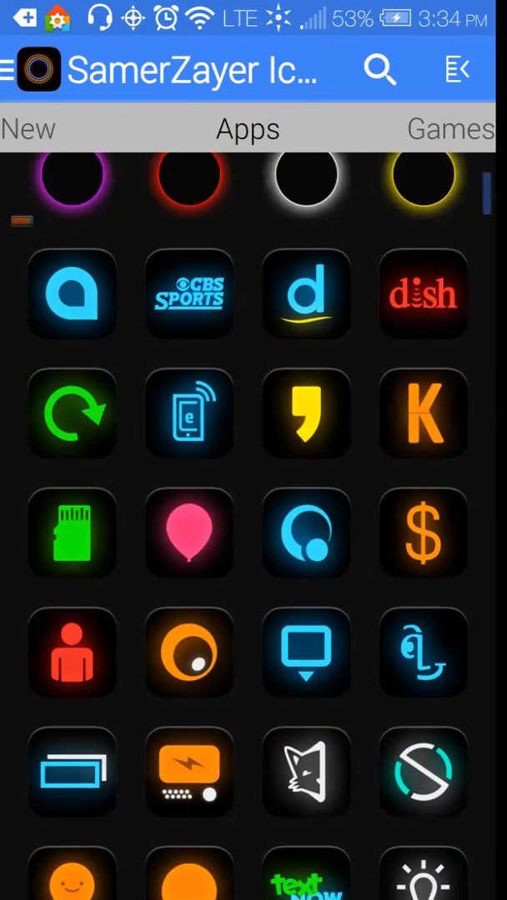
{"action": "scroll", "scroll_direction": "down", "scroll_amount": 3}
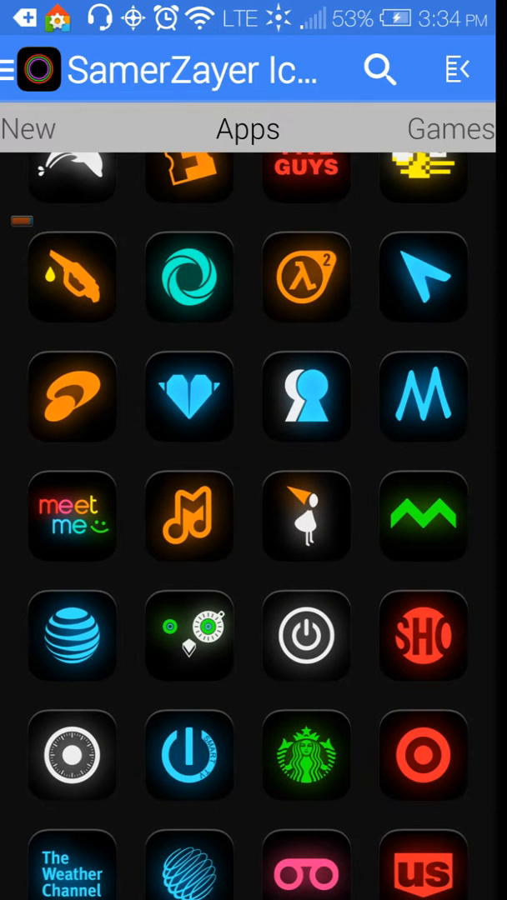
{"action": "scroll", "scroll_direction": "down", "scroll_amount": 3}
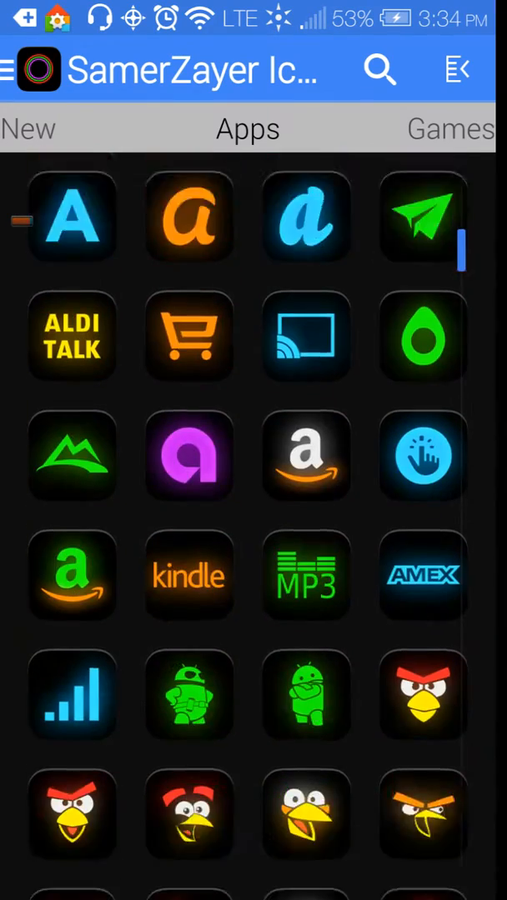
{"action": "scroll", "scroll_direction": "down", "scroll_amount": 3}
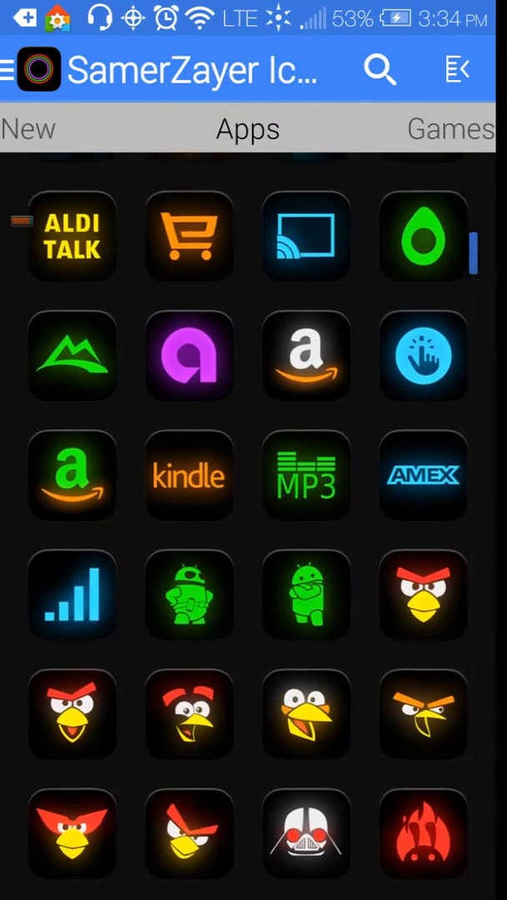
{"action": "scroll", "scroll_direction": "down", "scroll_amount": 3}
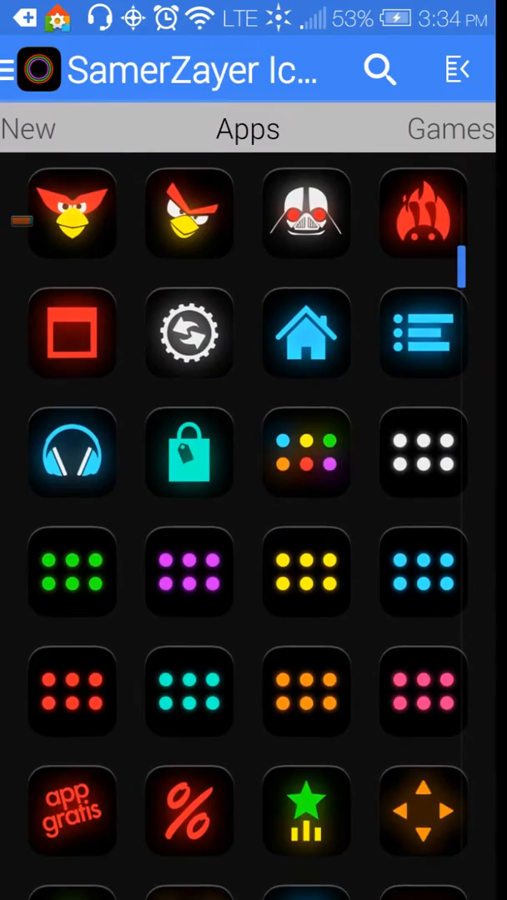
{"action": "scroll", "scroll_direction": "down", "scroll_amount": 3}
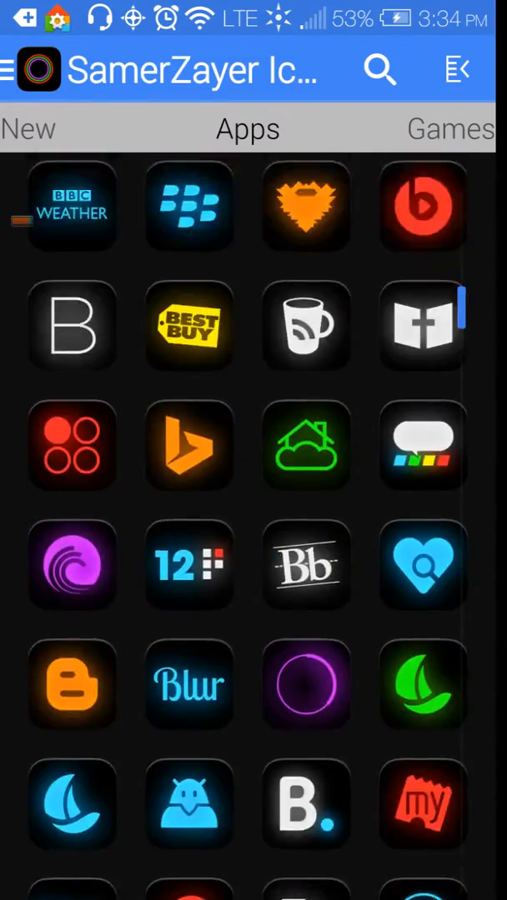
{"action": "scroll", "scroll_direction": "down", "scroll_amount": 3}
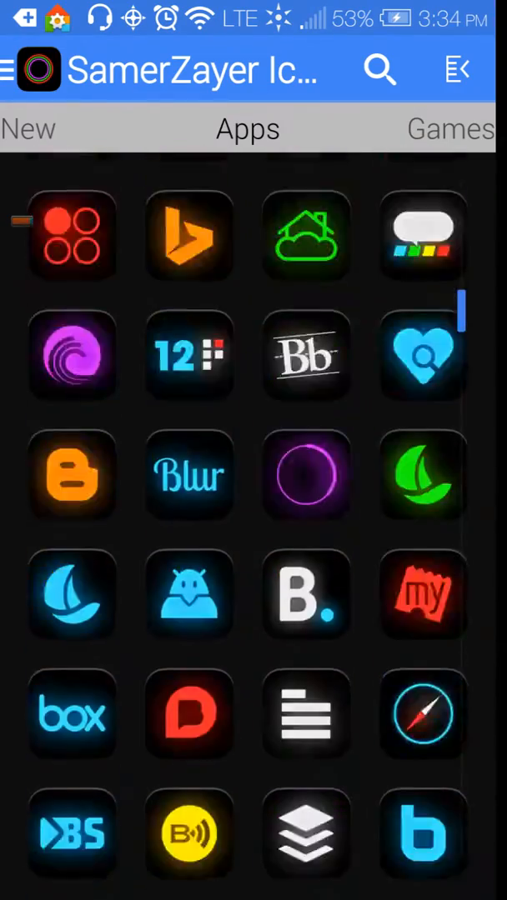
{"action": "scroll", "scroll_direction": "down", "scroll_amount": 3}
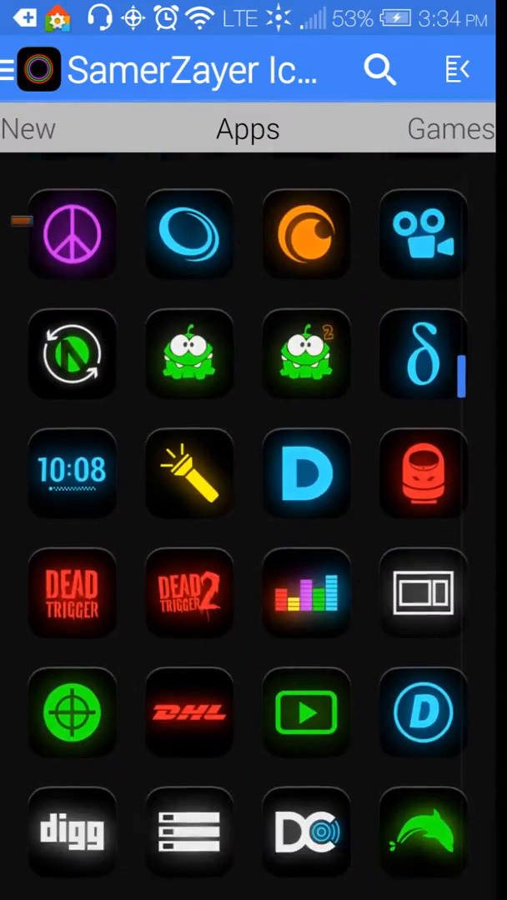
{"action": "scroll", "scroll_direction": "down", "scroll_amount": 3}
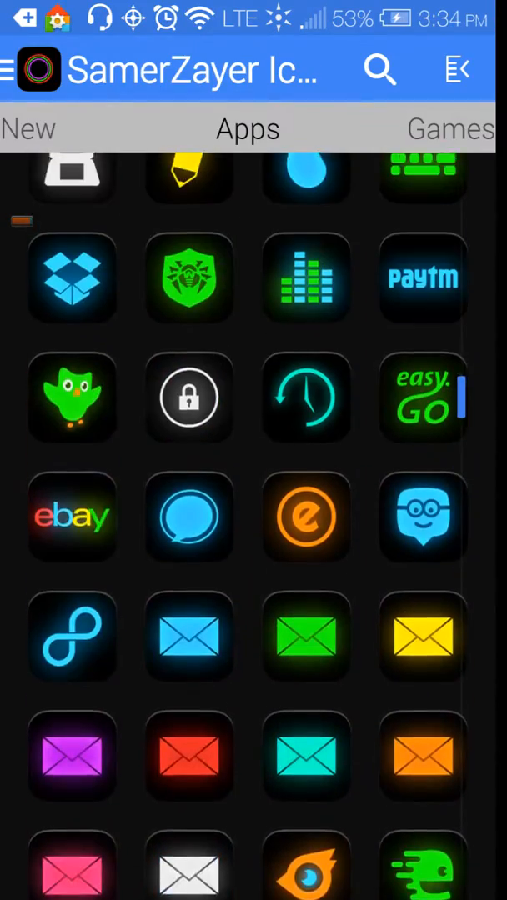
{"action": "scroll", "scroll_direction": "down", "scroll_amount": 3}
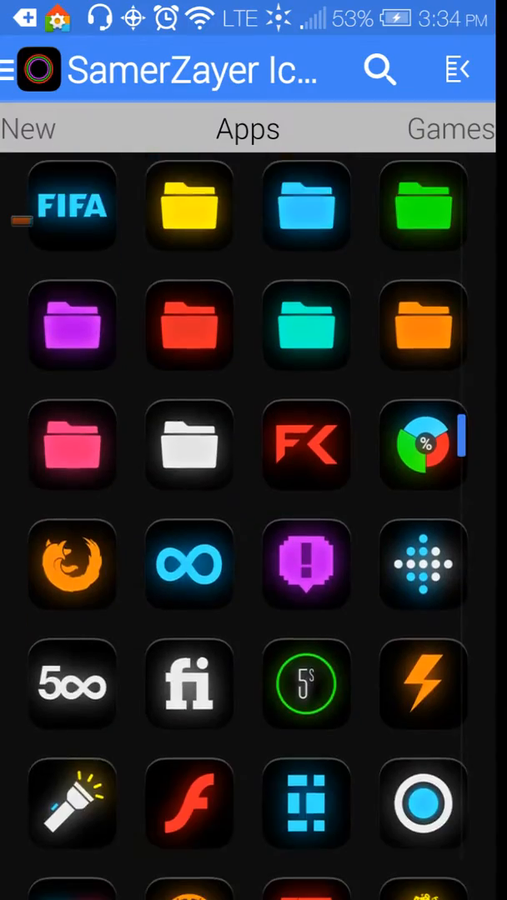
{"action": "scroll", "scroll_direction": "down", "scroll_amount": 3}
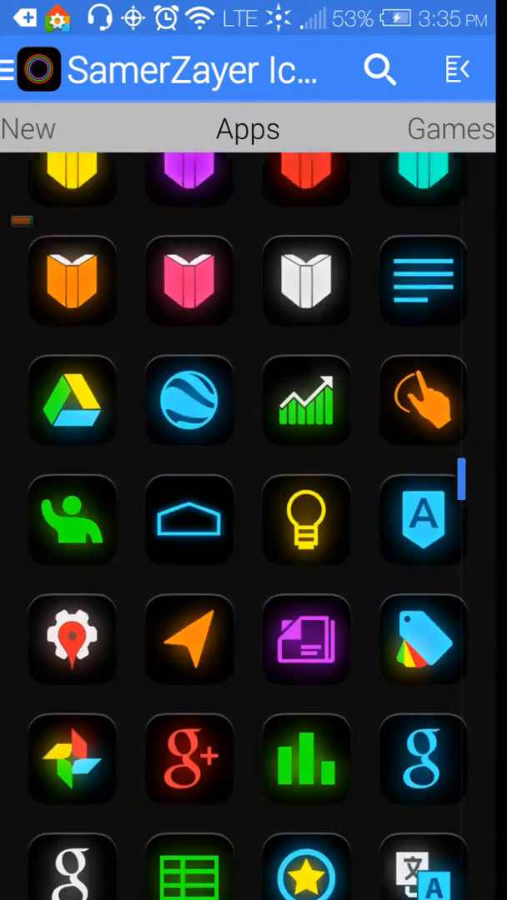
{"action": "scroll", "scroll_direction": "down", "scroll_amount": 3}
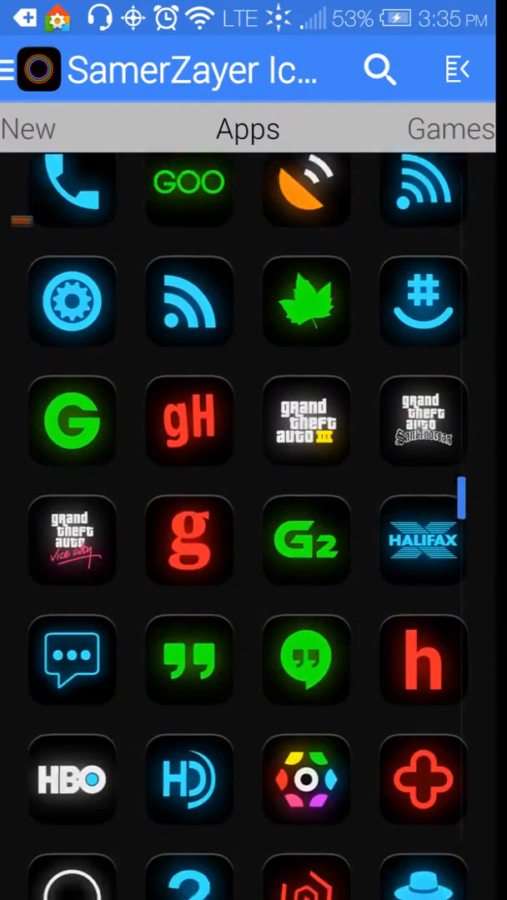
{"action": "scroll", "scroll_direction": "down", "scroll_amount": 3}
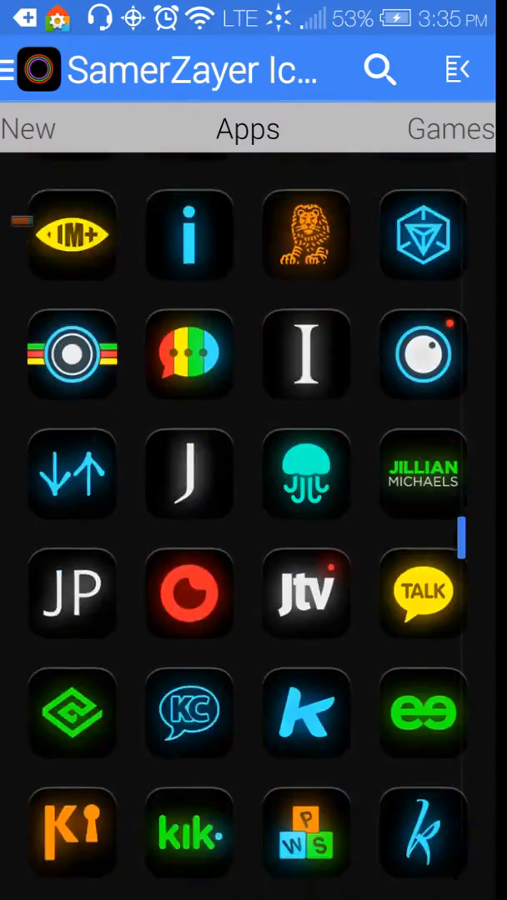
{"action": "scroll", "scroll_direction": "down", "scroll_amount": 3}
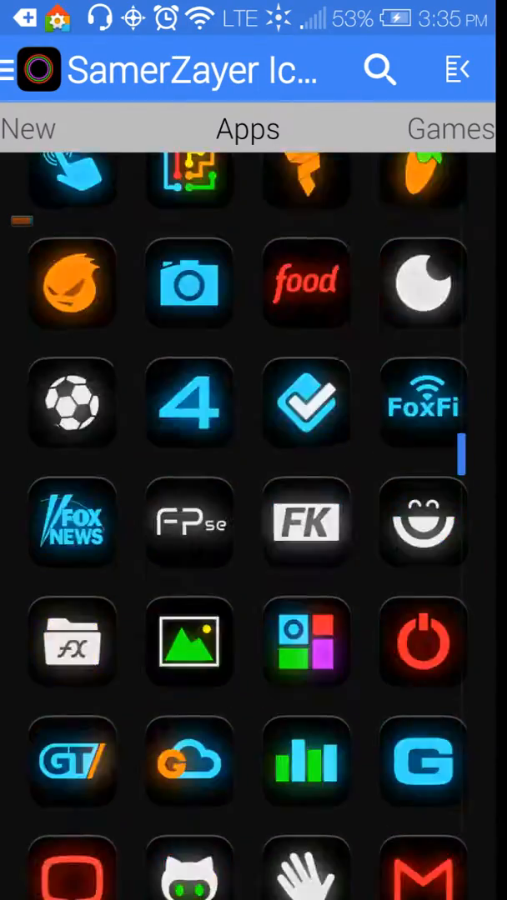
{"action": "scroll", "scroll_direction": "down", "scroll_amount": 3}
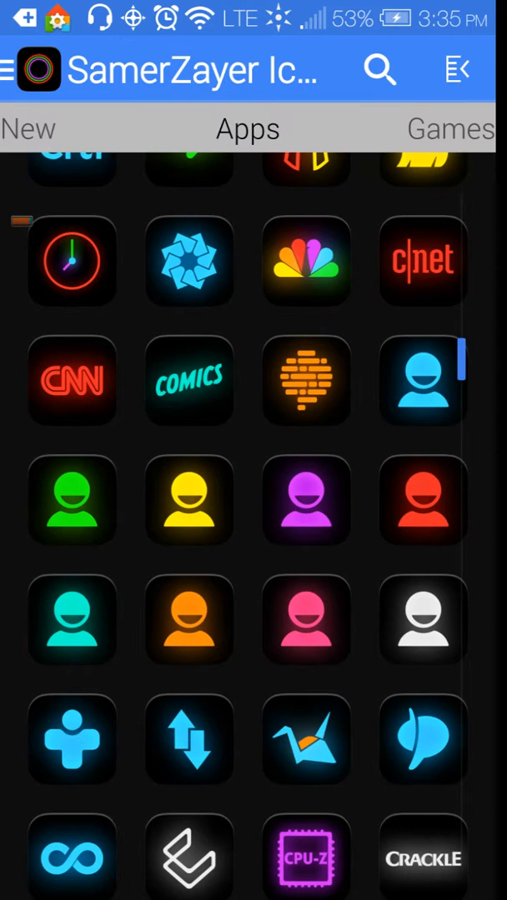
{"action": "scroll", "scroll_direction": "down", "scroll_amount": 3}
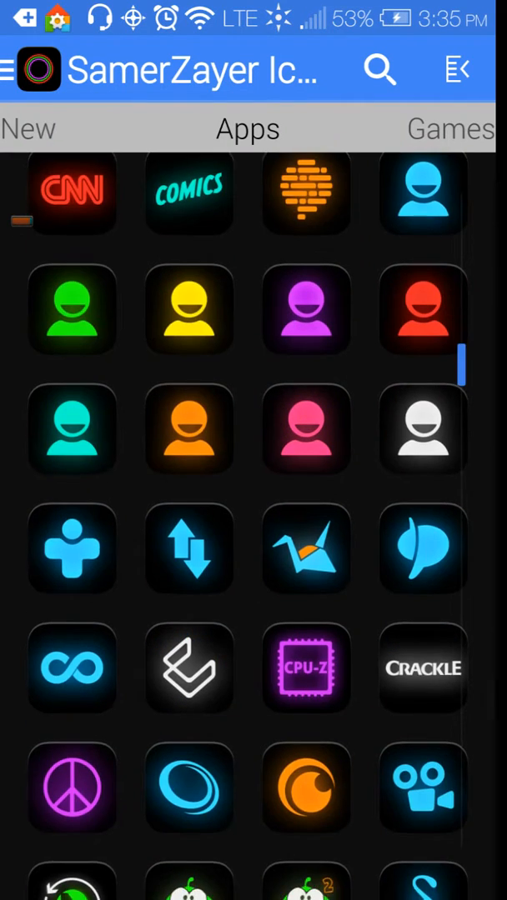
{"action": "scroll", "scroll_direction": "down", "scroll_amount": 3}
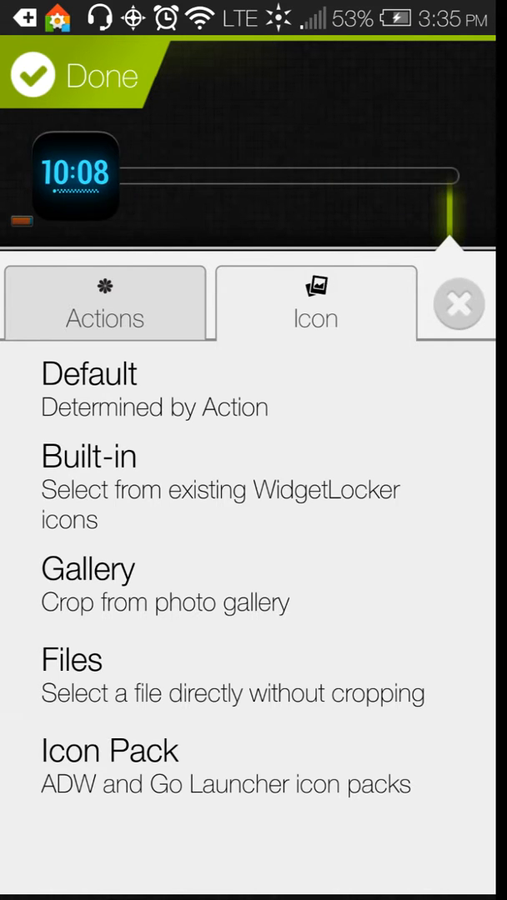
- Set the 10:08 slider to launch a contact shortcut for a chosen person
{"action": "left_click", "coordinate": [105, 319]}
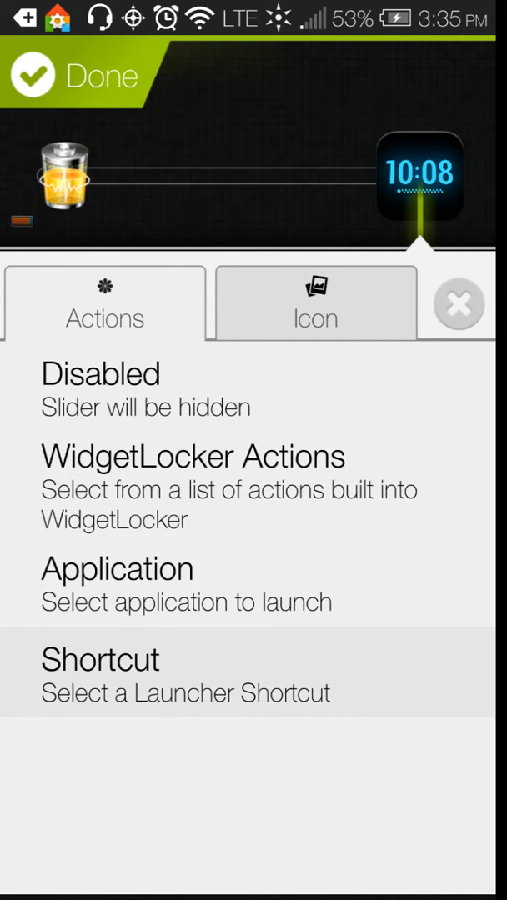
{"action": "left_click", "coordinate": [100, 659]}
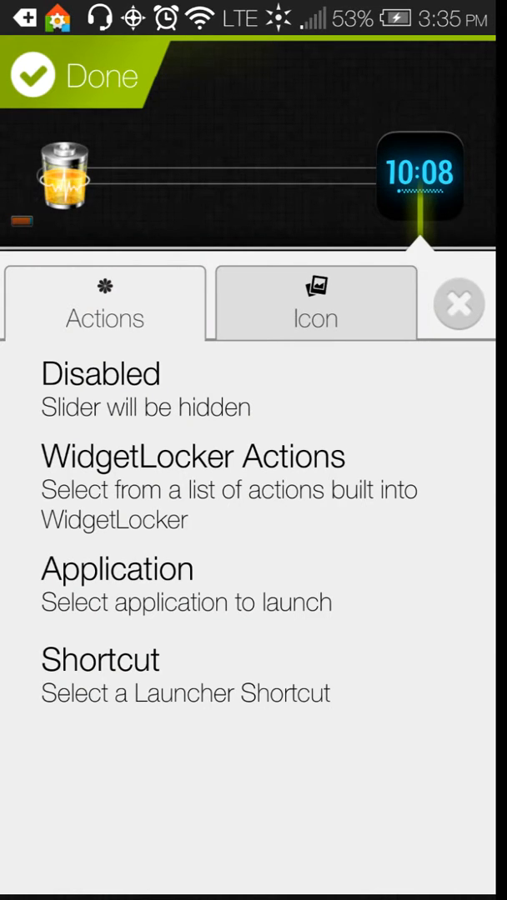
{"action": "left_click", "coordinate": [100, 659]}
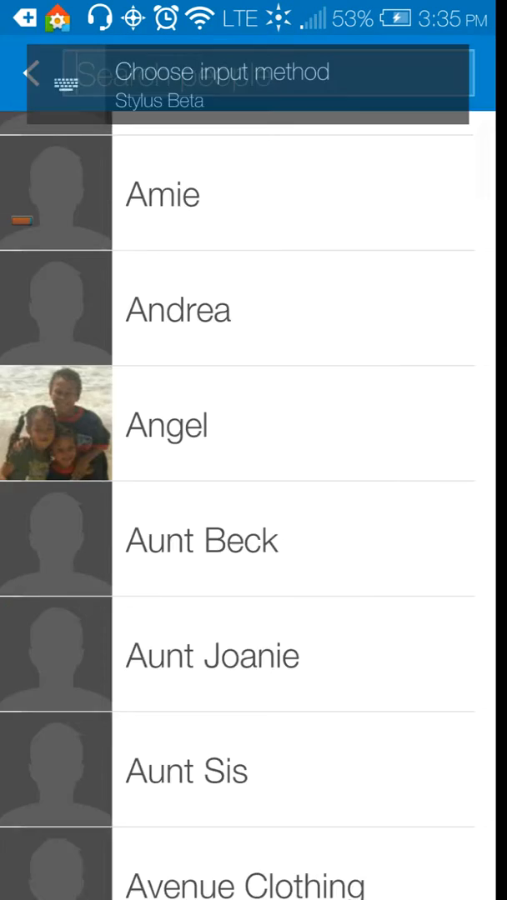
{"action": "left_click", "coordinate": [162, 194]}
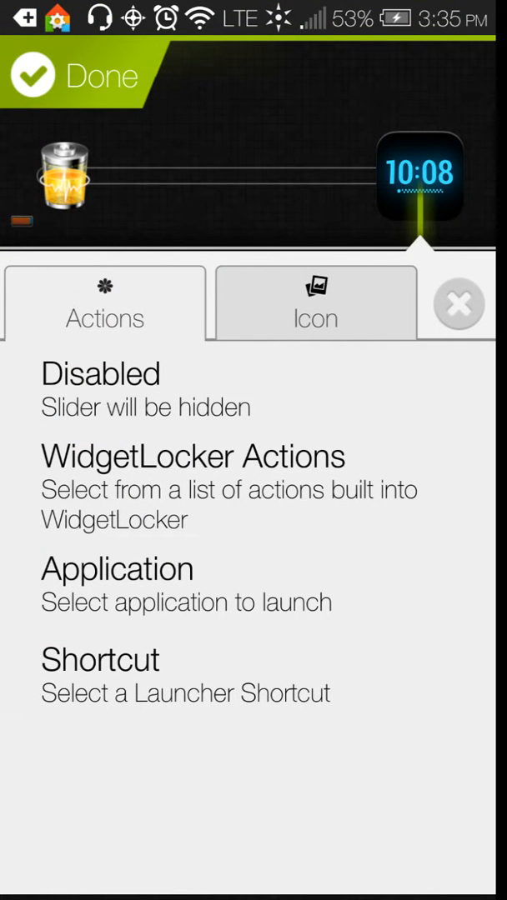
{"action": "left_click", "coordinate": [100, 660]}
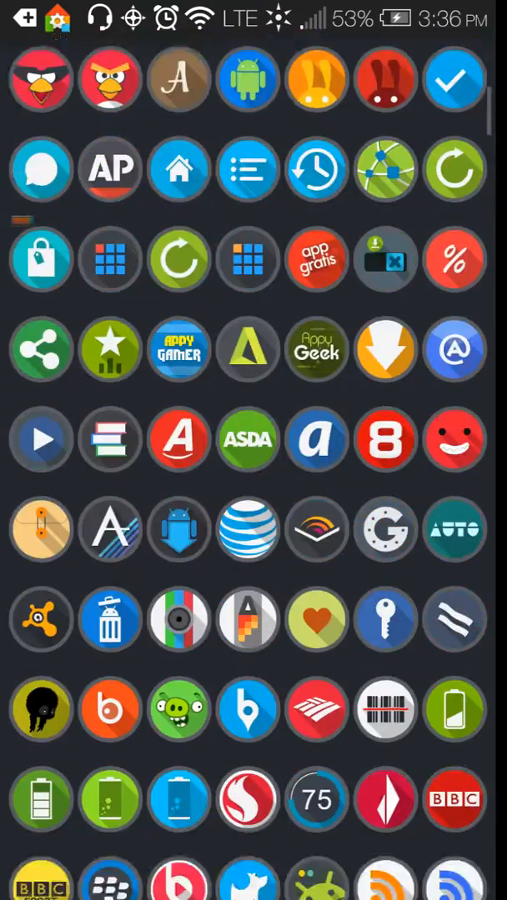
- Apply the round blue phone icon from the circular icon pack to the contact slider
{"action": "scroll", "scroll_direction": "down", "scroll_amount": 3}
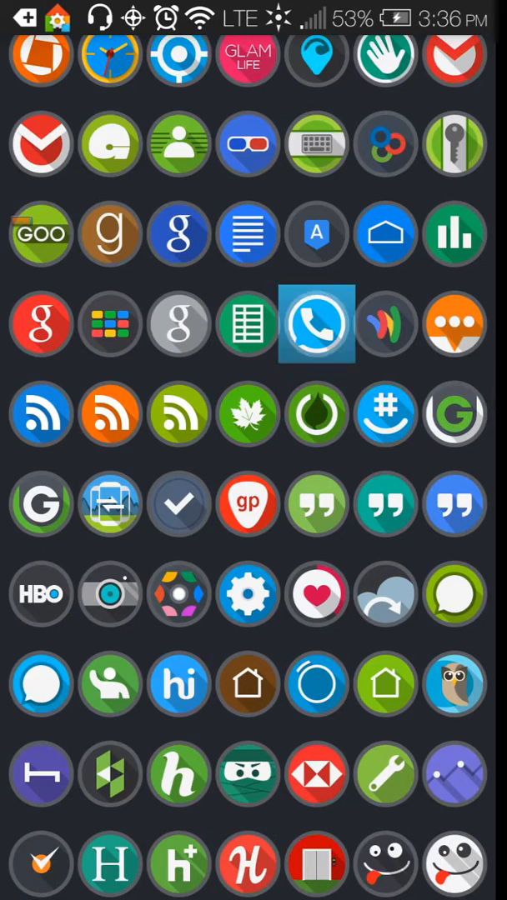
{"action": "left_click", "coordinate": [317, 323]}
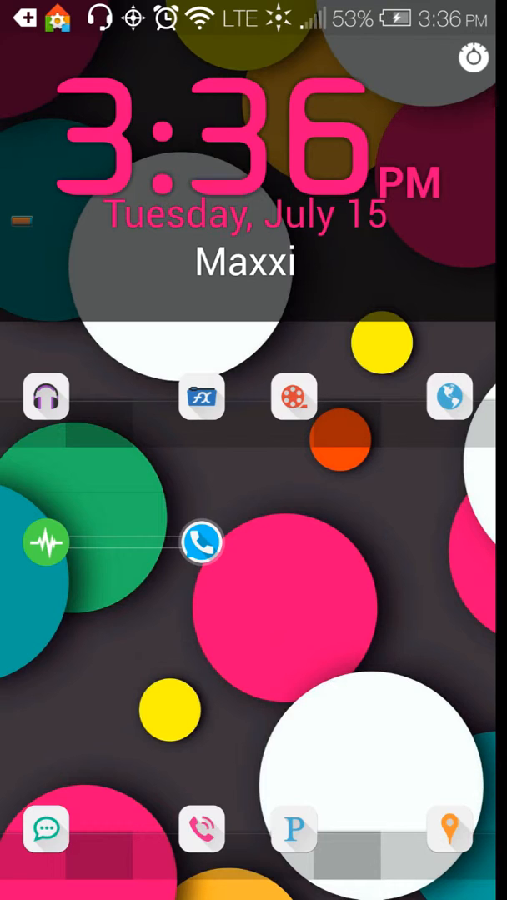
{"action": "left_click_drag", "start_coordinate": [202, 542], "coordinate": [133, 542]}
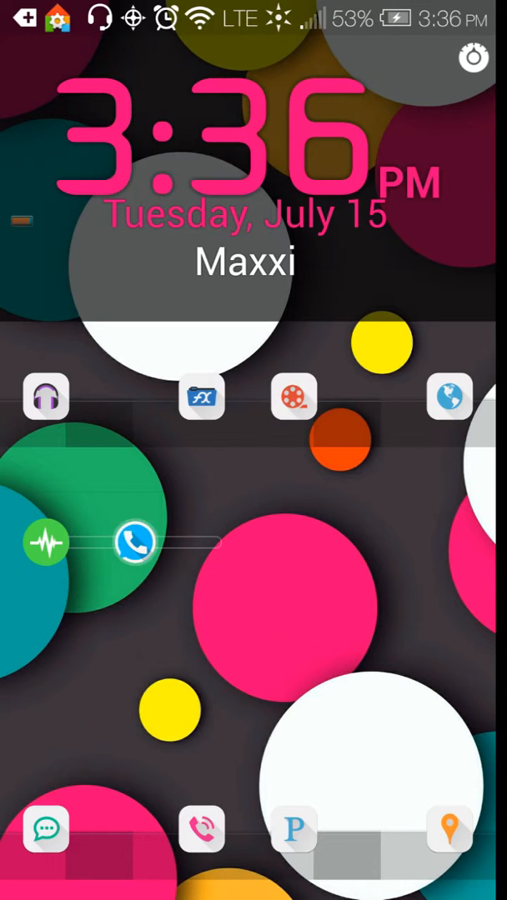
{"action": "left_click", "coordinate": [132, 542]}
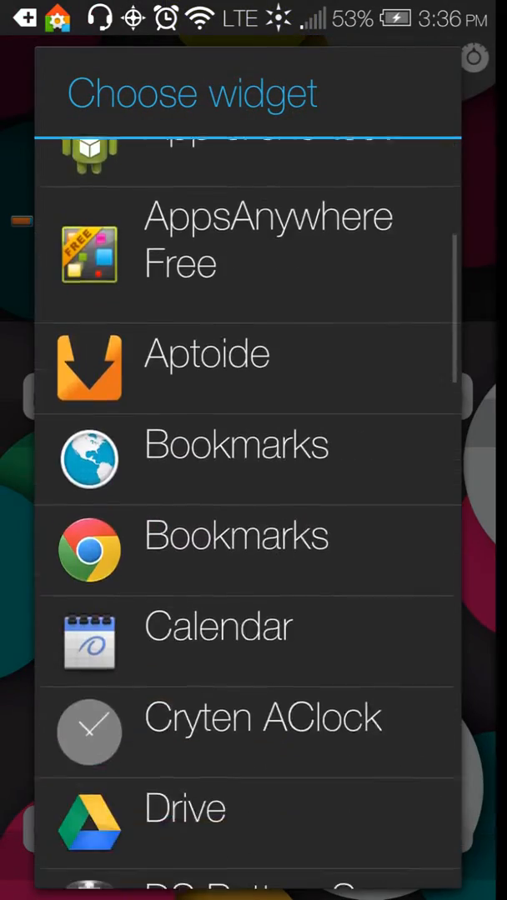
- Place Jack's Music Widget playback controls on the middle of the lock screen
{"action": "scroll", "scroll_direction": "down", "scroll_amount": 3}
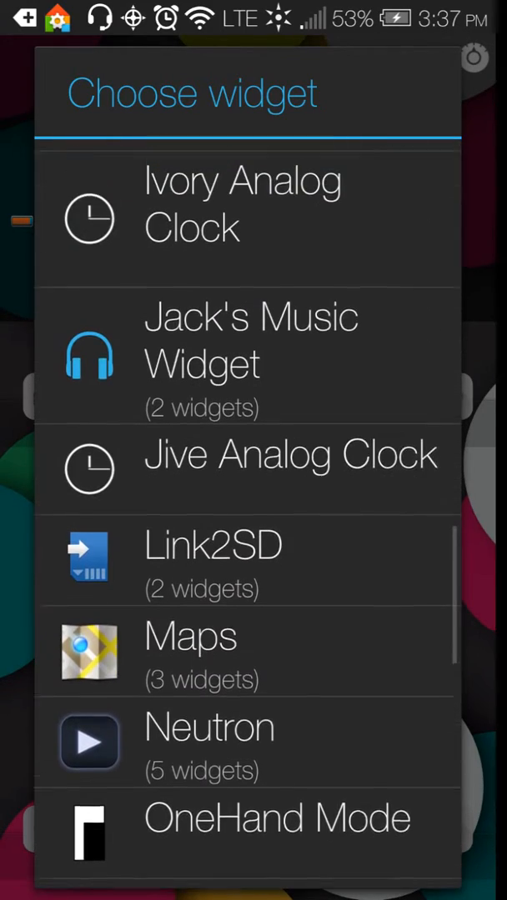
{"action": "left_click", "coordinate": [250, 354]}
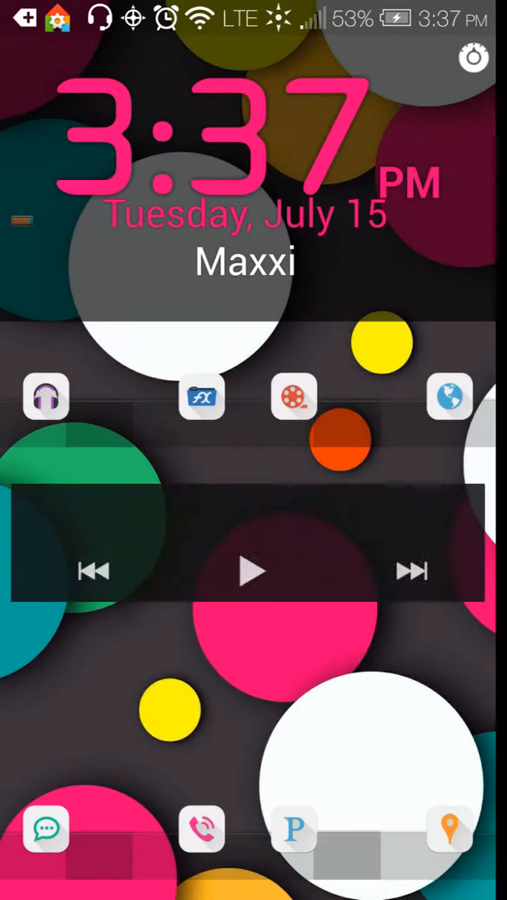
{"action": "left_click", "coordinate": [250, 571]}
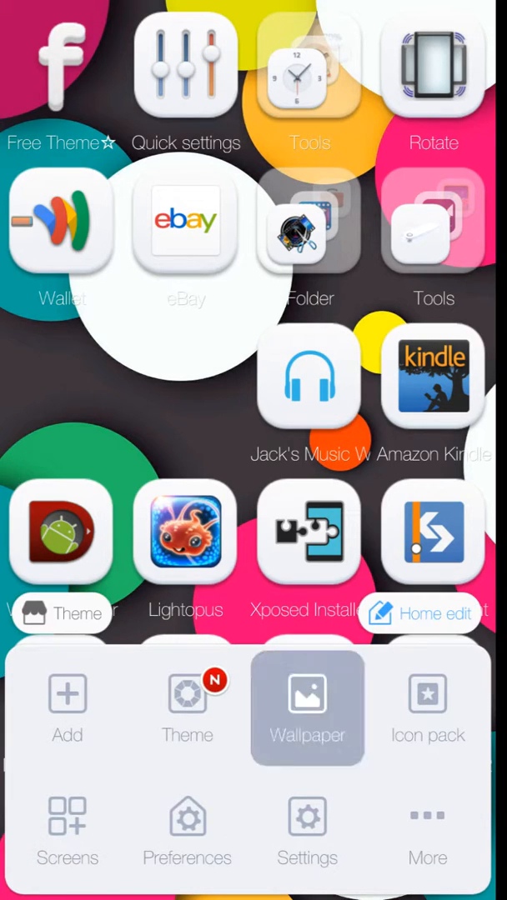
- Go to the home screen's wallpaper options and show the Live wallpapers list
{"action": "left_click", "coordinate": [307, 707]}
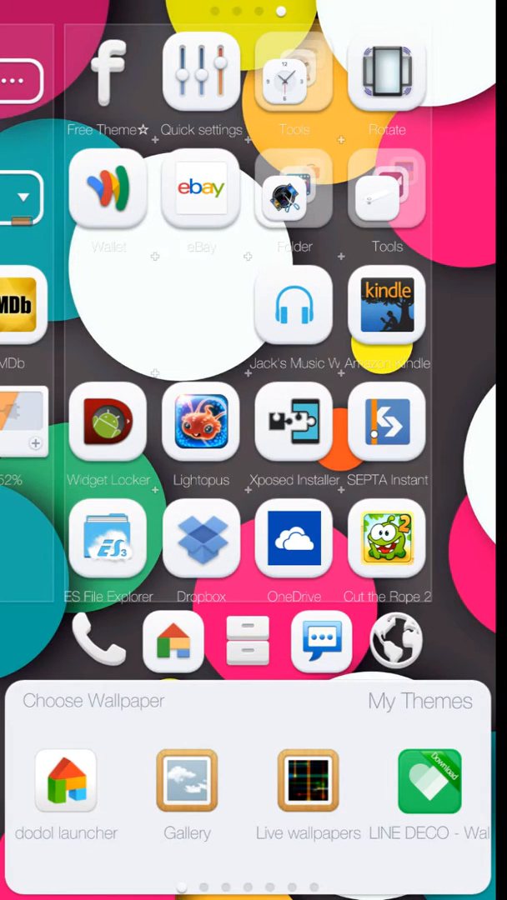
{"action": "left_click", "coordinate": [307, 796]}
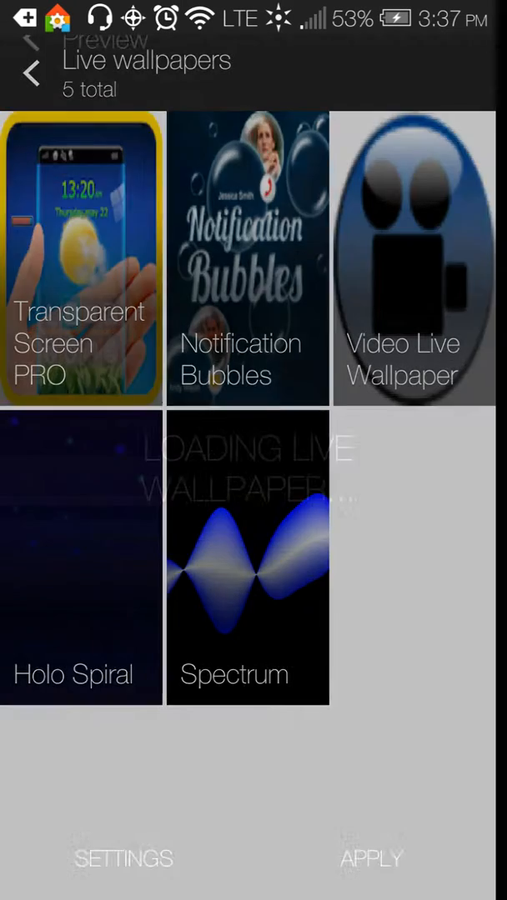